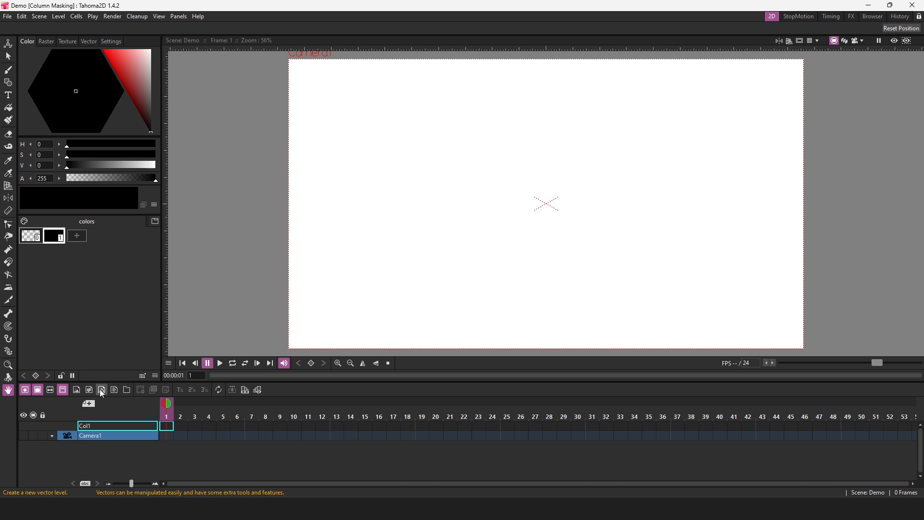
Create new vector level A and rename its column to Mask
{"action": "left_click", "coordinate": [100, 389]}
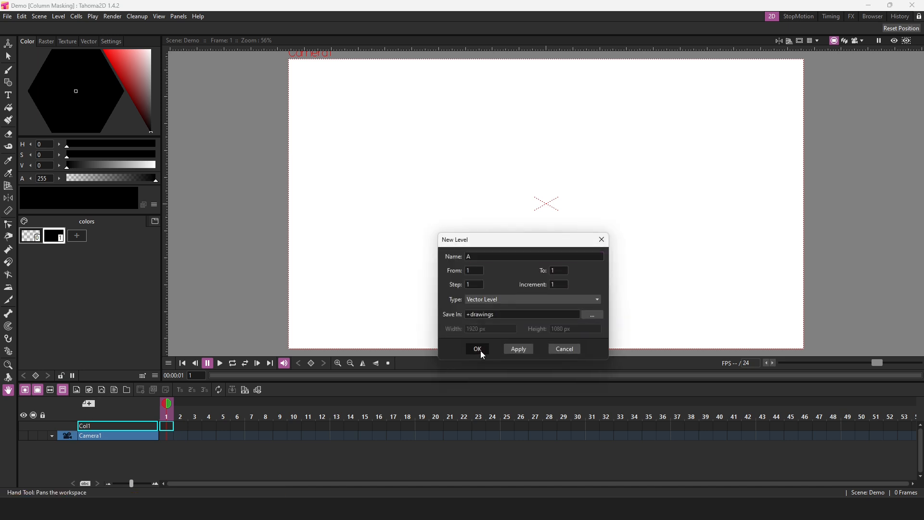
{"action": "left_click", "coordinate": [477, 348]}
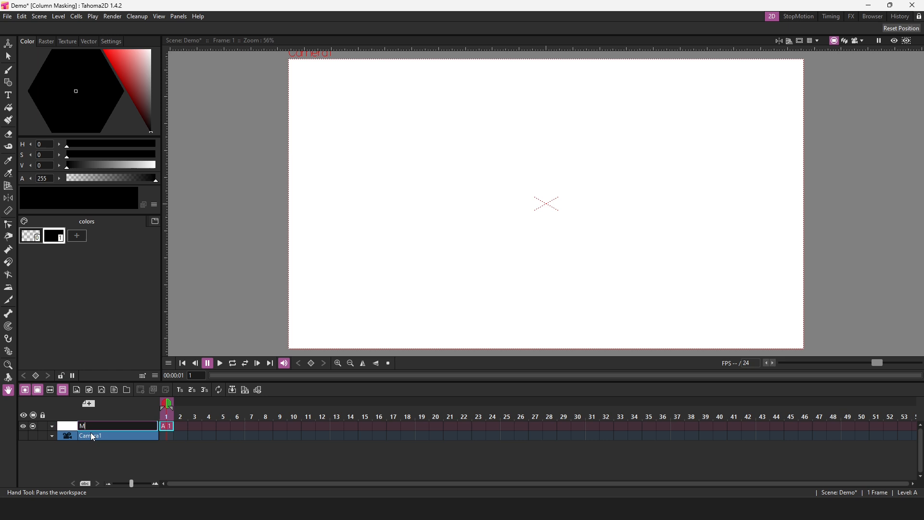
{"action": "type", "text": "ask"}
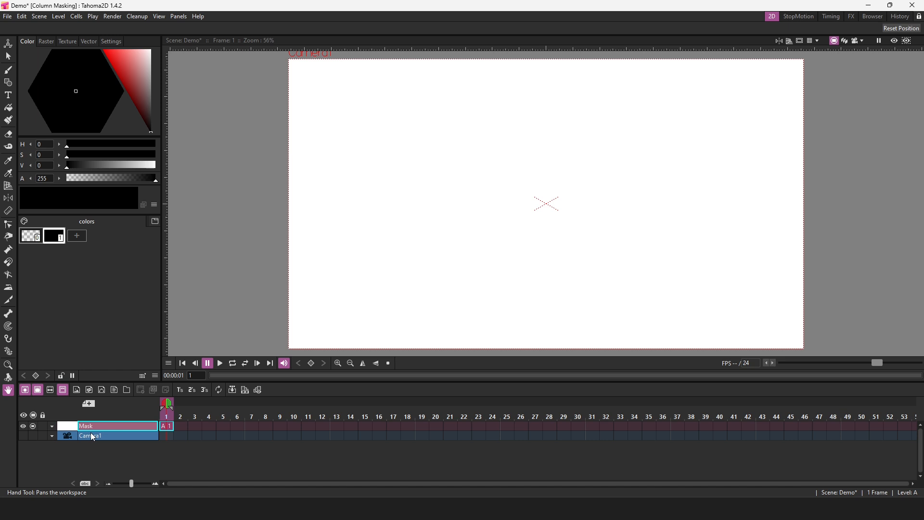
Draw a large circle at the page centre with the Geometry tool and fill it magenta
{"action": "left_click", "coordinate": [8, 83]}
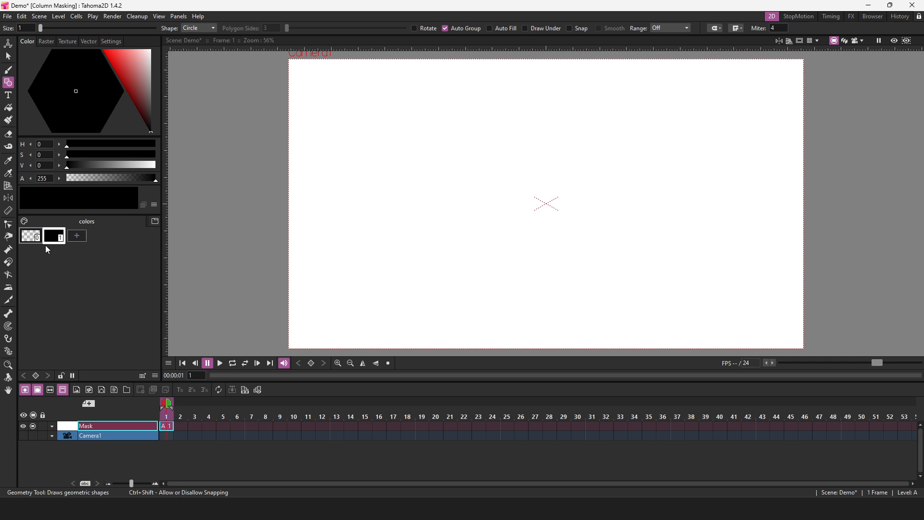
{"action": "left_click_drag", "start_coordinate": [546, 205], "coordinate": [561, 220]}
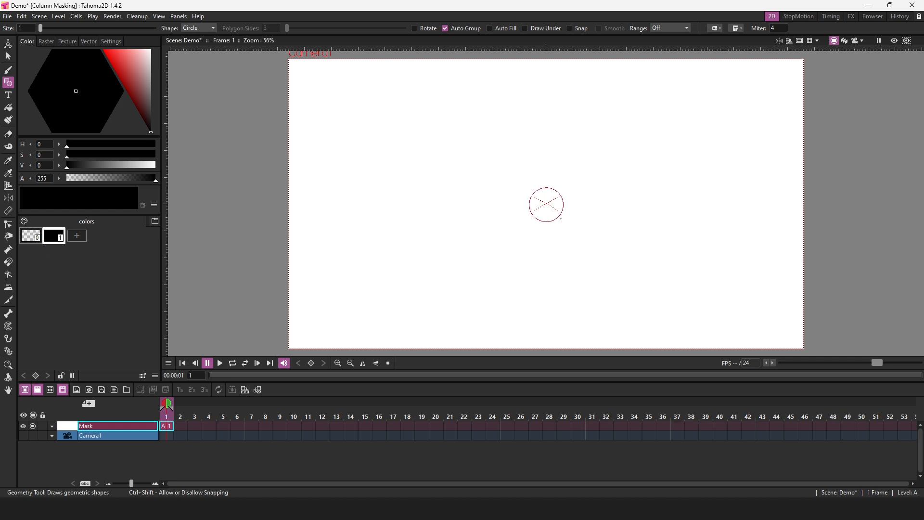
{"action": "left_click_drag", "start_coordinate": [545, 204], "coordinate": [609, 269]}
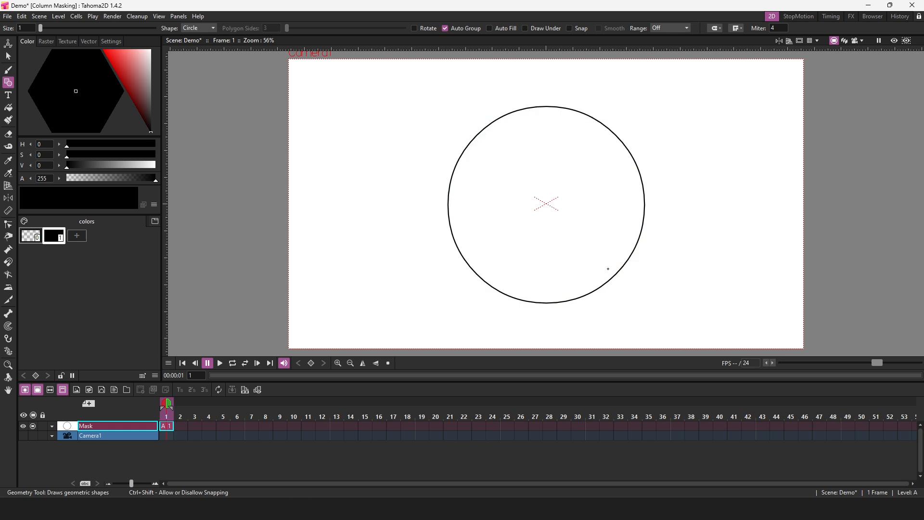
{"action": "left_click", "coordinate": [76, 235]}
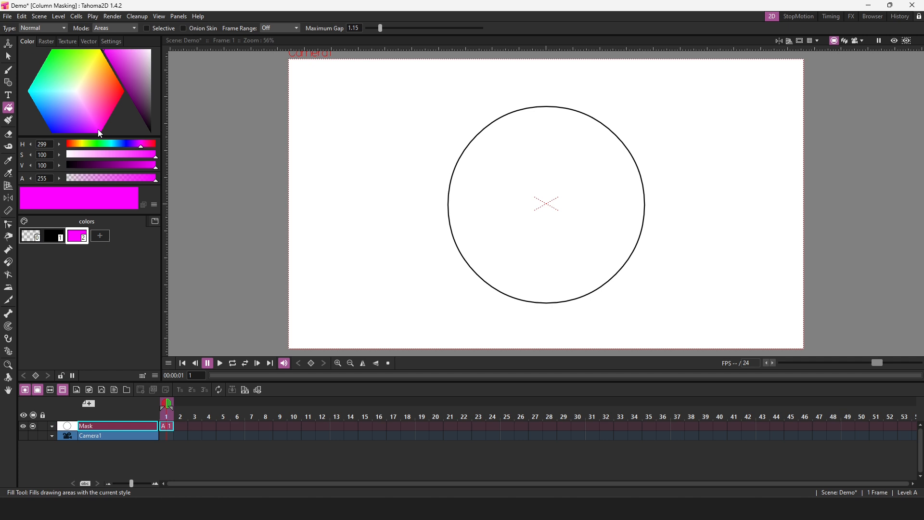
{"action": "left_click", "coordinate": [563, 222]}
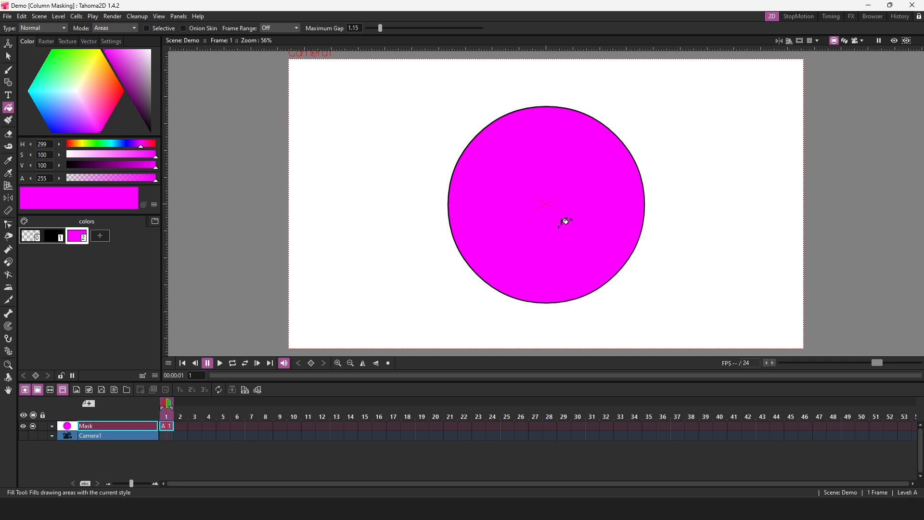
{"action": "mouse_move", "coordinate": [451, 218]}
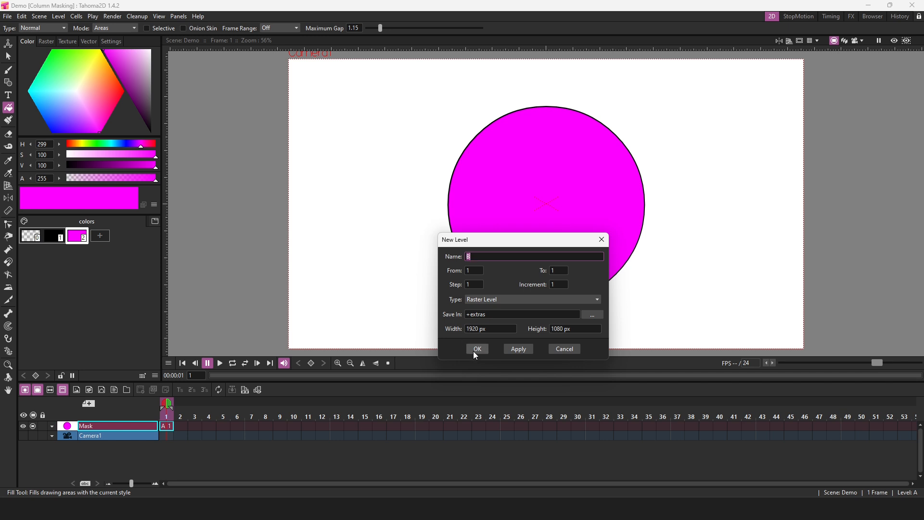
Confirm raster level B and smart raster level C, then begin vector level D
{"action": "left_click", "coordinate": [477, 348]}
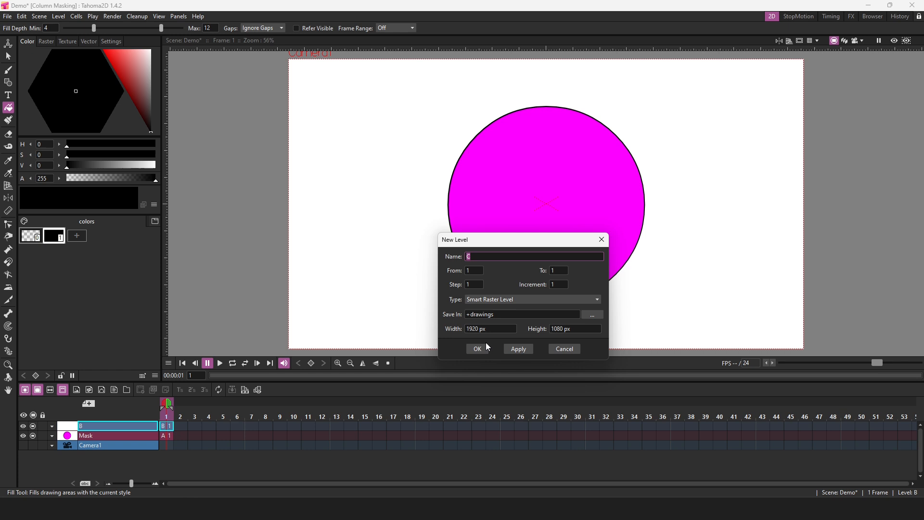
{"action": "left_click", "coordinate": [476, 349]}
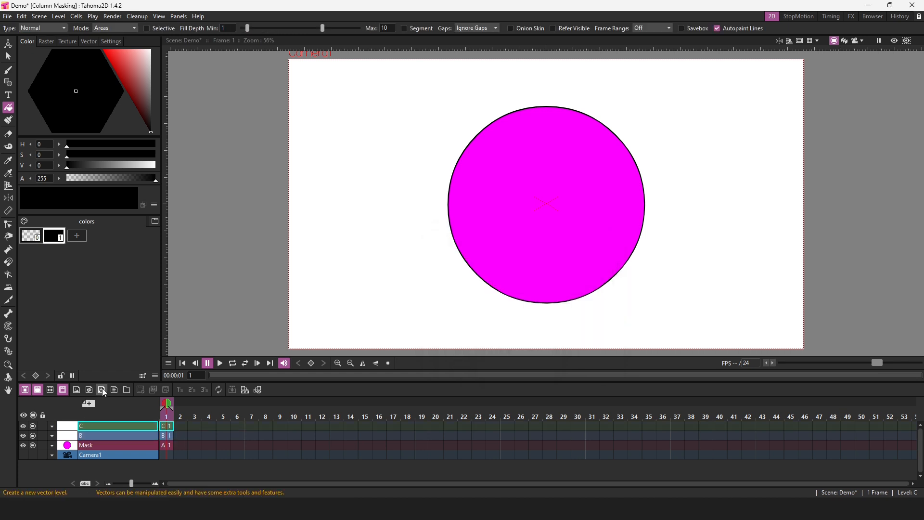
{"action": "left_click", "coordinate": [9, 84]}
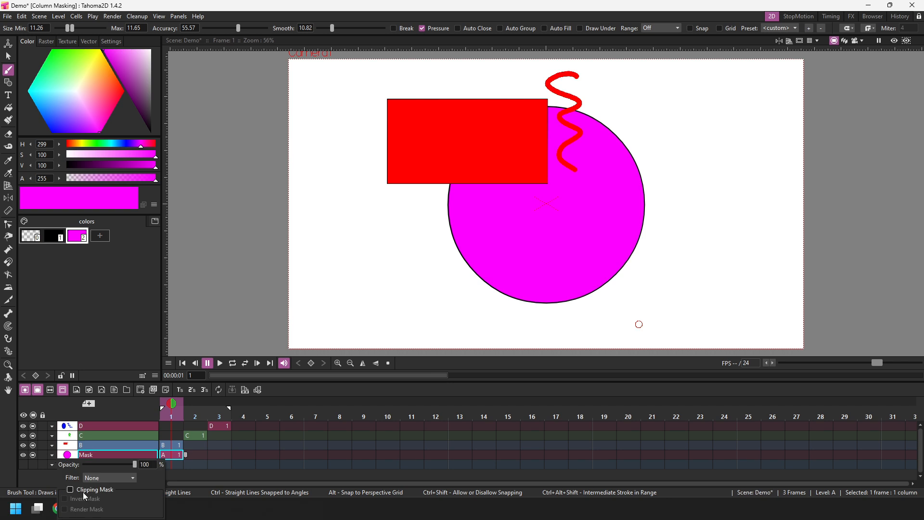
Enable Clipping Mask and Invert Mask on the Mask column, leaving Render Mask off
{"action": "left_click", "coordinate": [71, 489]}
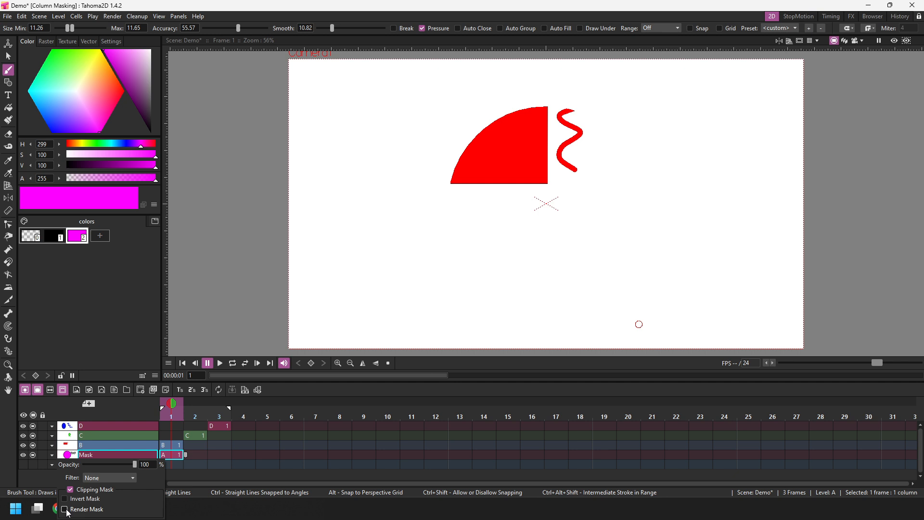
{"action": "left_click", "coordinate": [65, 508]}
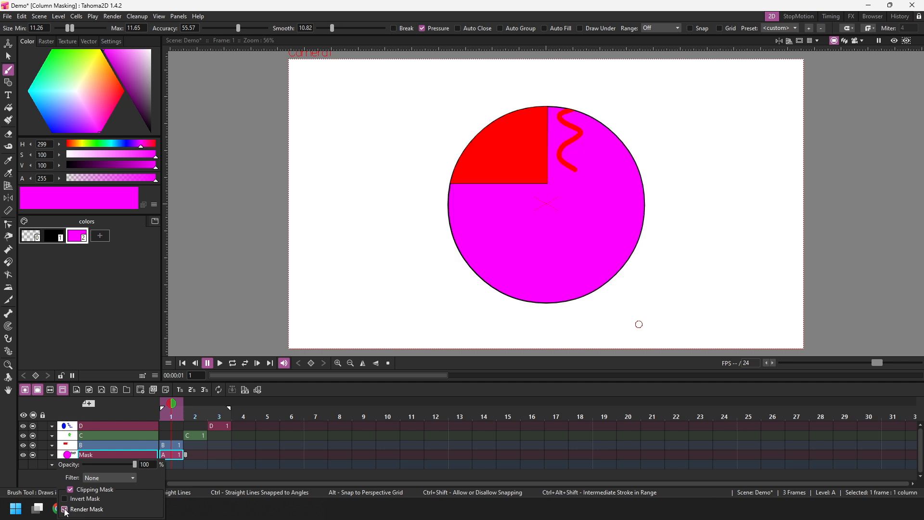
{"action": "left_click", "coordinate": [65, 509]}
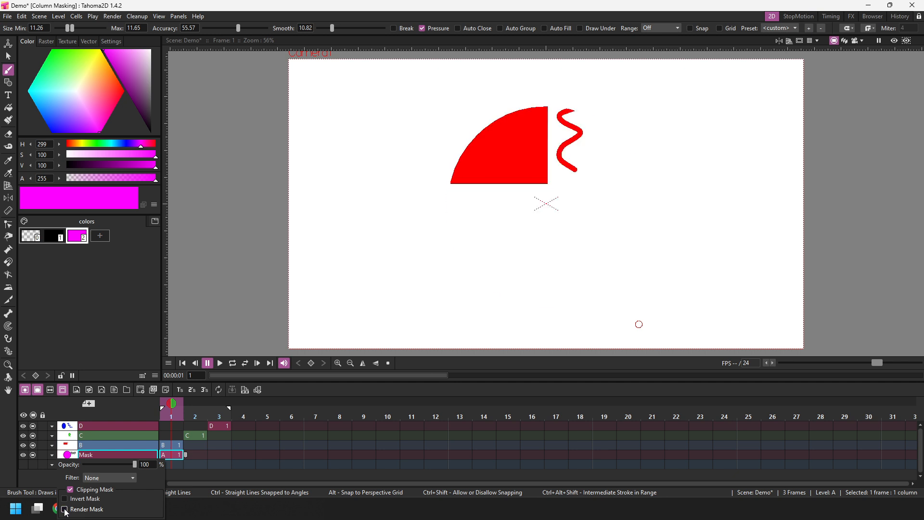
{"action": "left_click", "coordinate": [64, 510]}
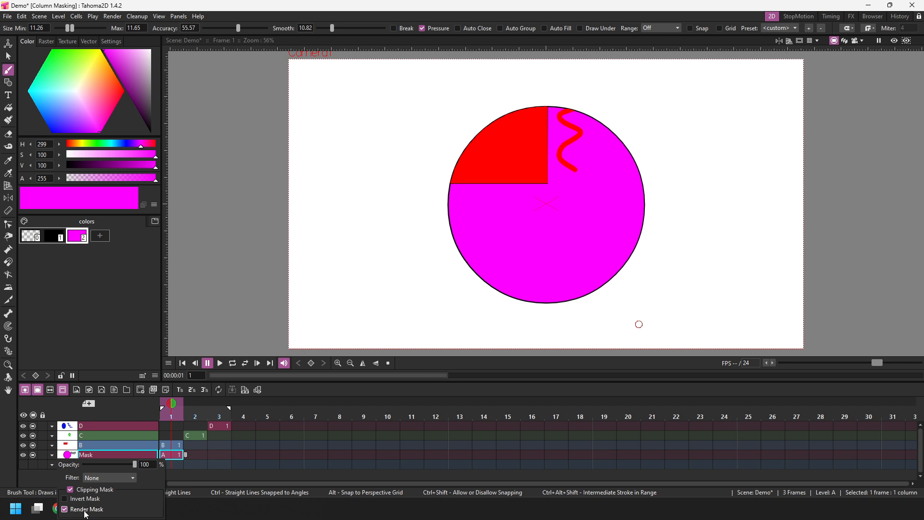
{"action": "left_click", "coordinate": [65, 499]}
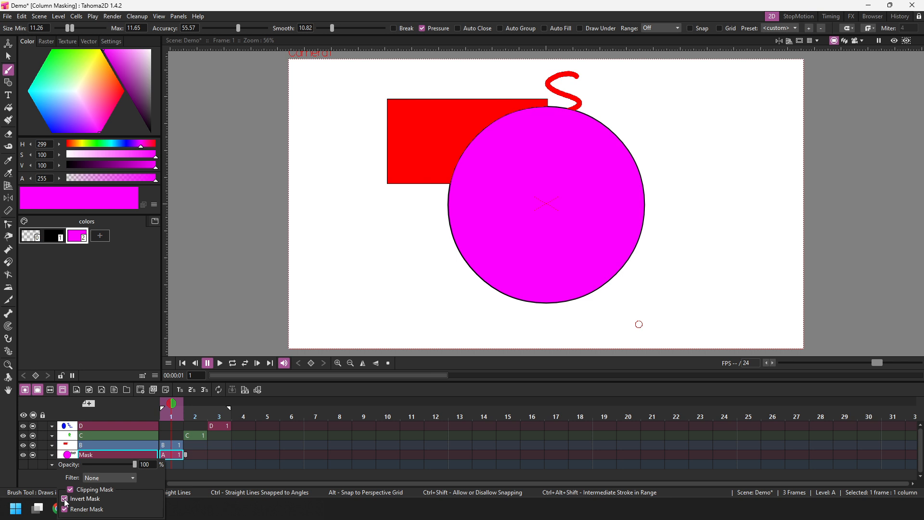
{"action": "left_click", "coordinate": [64, 498]}
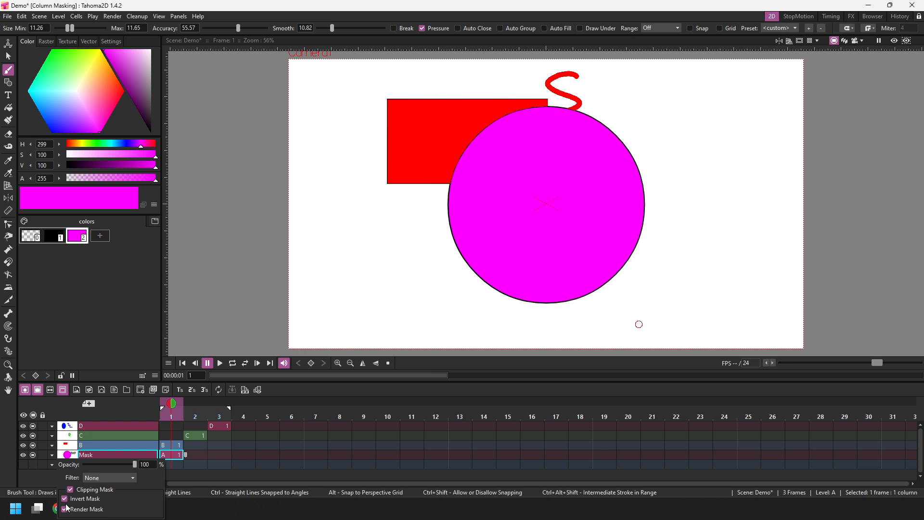
{"action": "left_click", "coordinate": [65, 509]}
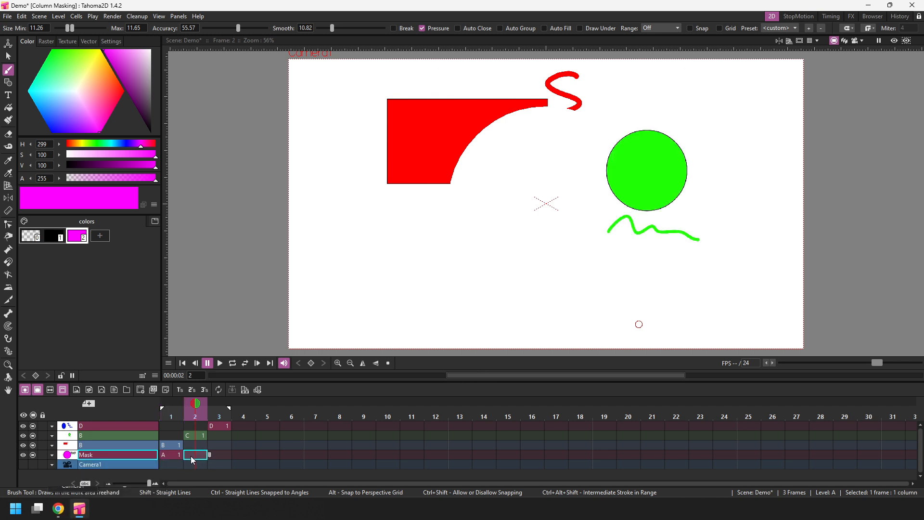
{"action": "mouse_move", "coordinate": [193, 457]}
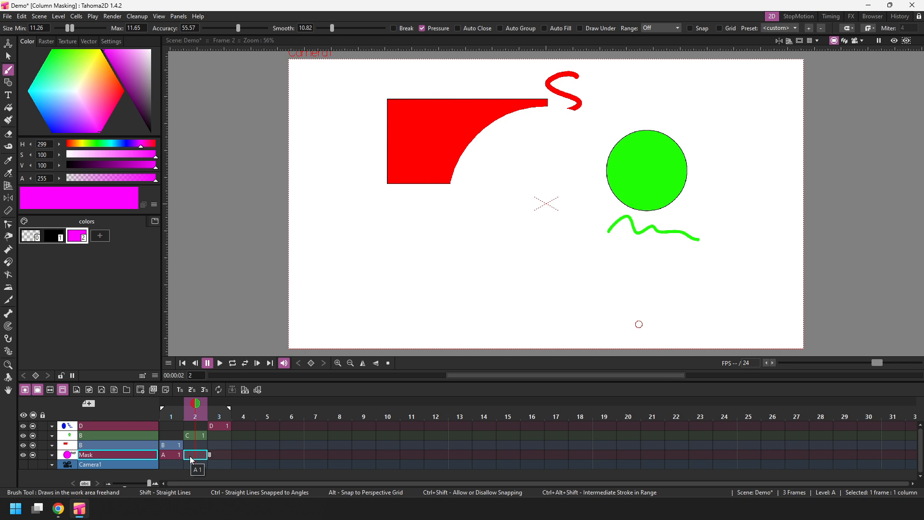
{"action": "mouse_move", "coordinate": [179, 429]}
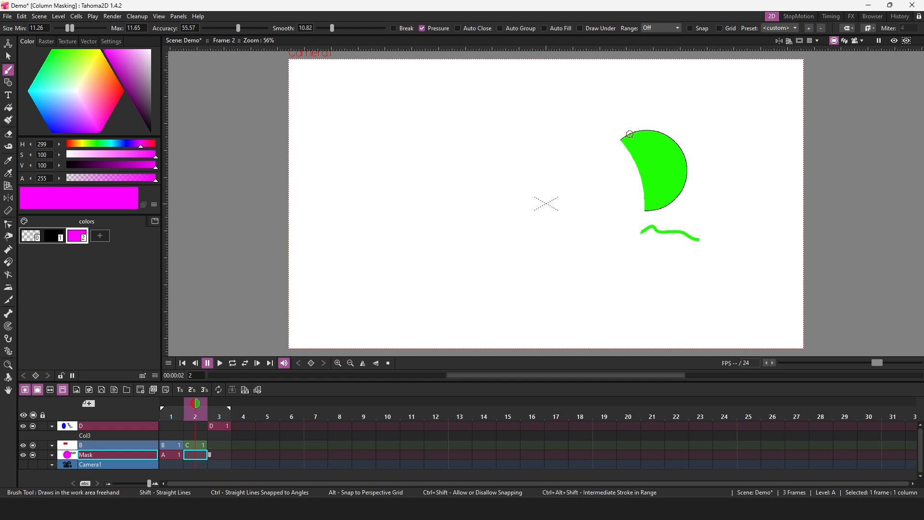
Review the Mask column settings and toggle its Invert Mask option
{"action": "left_click", "coordinate": [51, 455]}
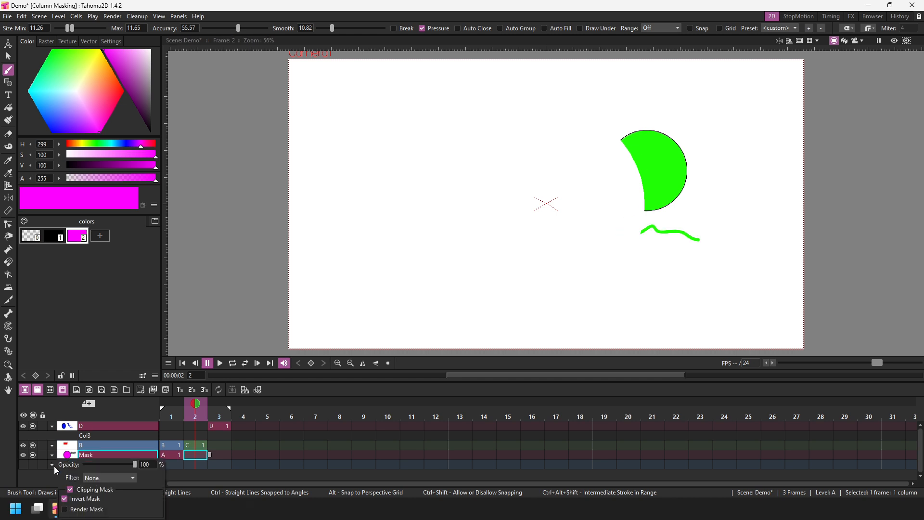
{"action": "left_click", "coordinate": [64, 498]}
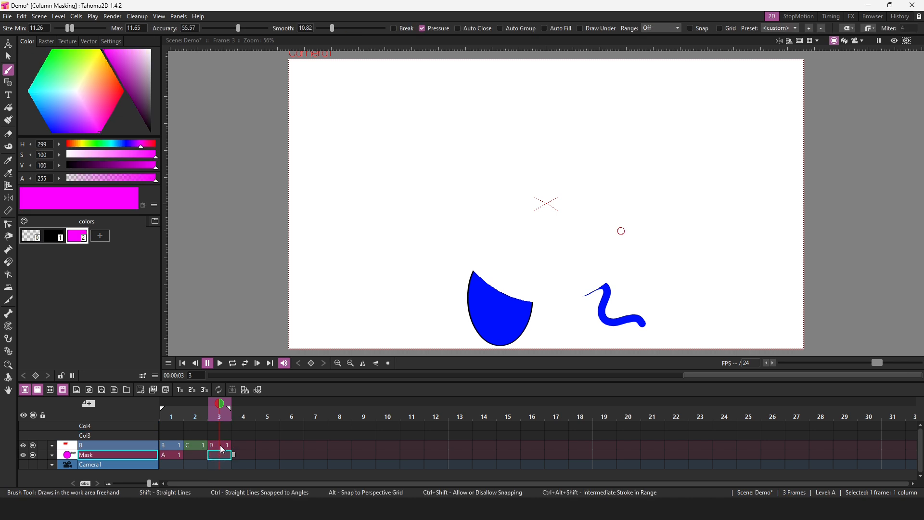
Go back to frame 1 of column B's red drawing
{"action": "left_click", "coordinate": [220, 445]}
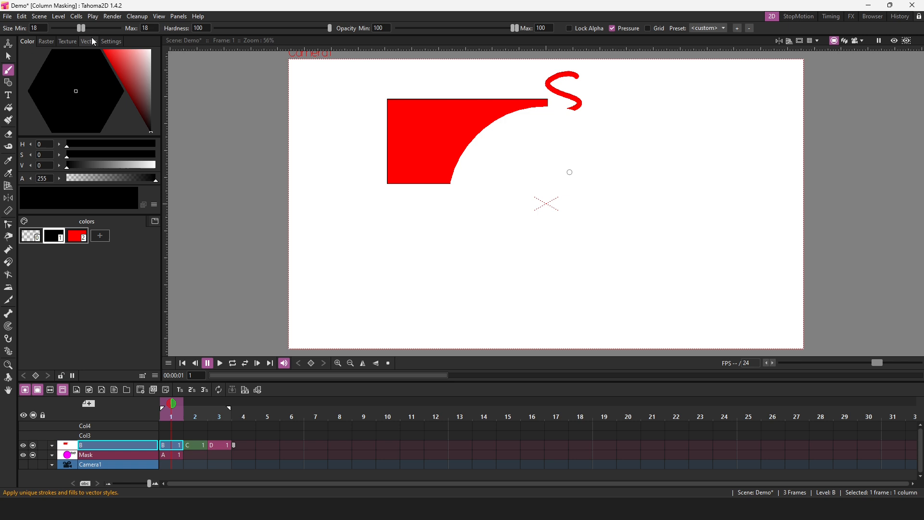
{"action": "mouse_move", "coordinate": [88, 48]}
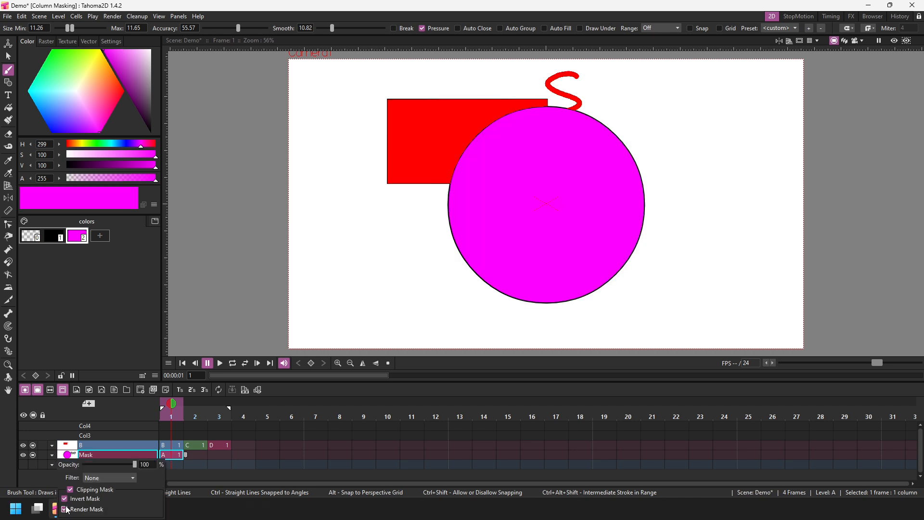
Turn off Invert Mask, turn Render Mask on, and choose the Selection tool
{"action": "left_click", "coordinate": [65, 498]}
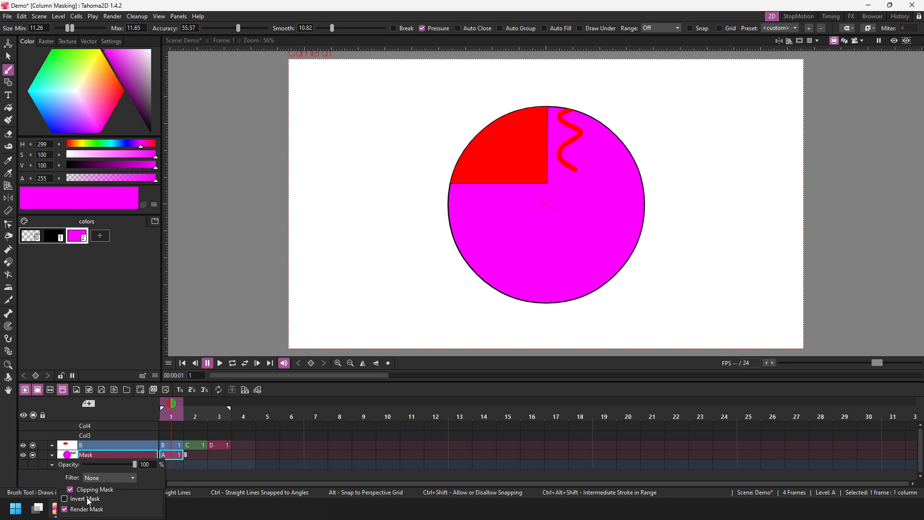
{"action": "left_click", "coordinate": [71, 509]}
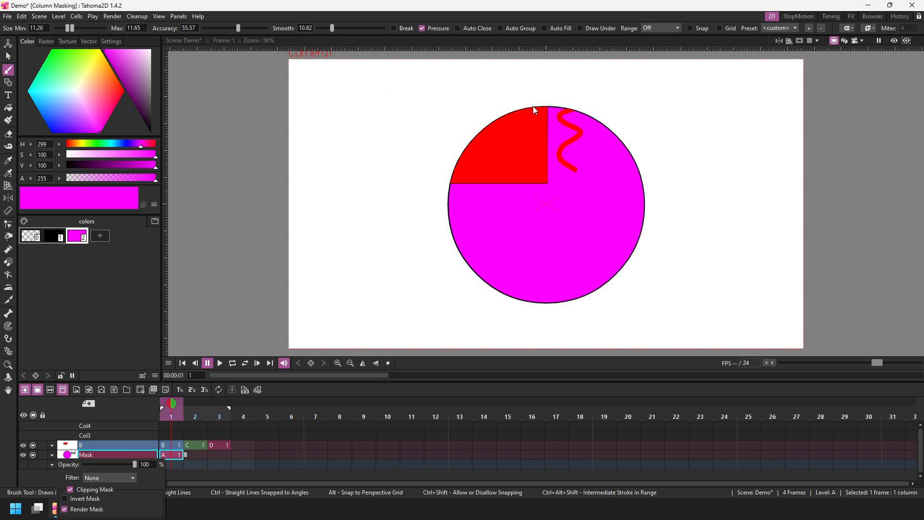
{"action": "mouse_move", "coordinate": [441, 199]}
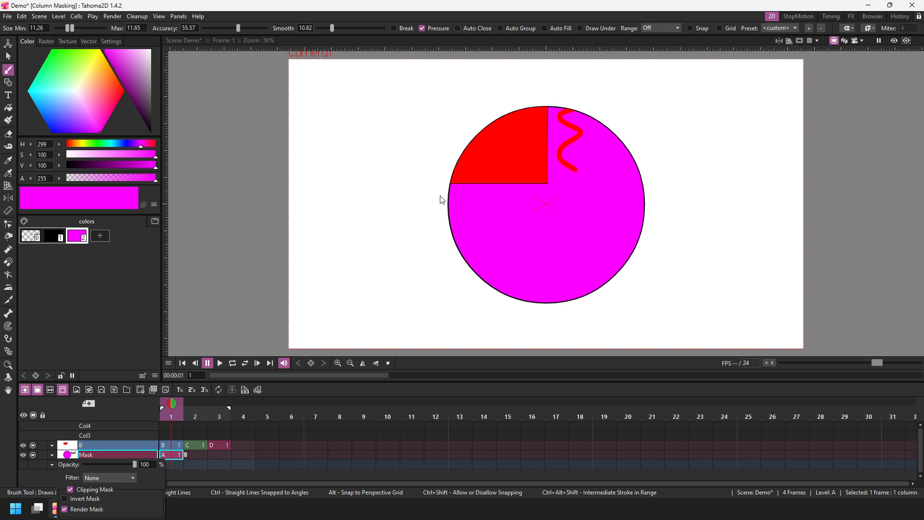
{"action": "mouse_move", "coordinate": [515, 110]}
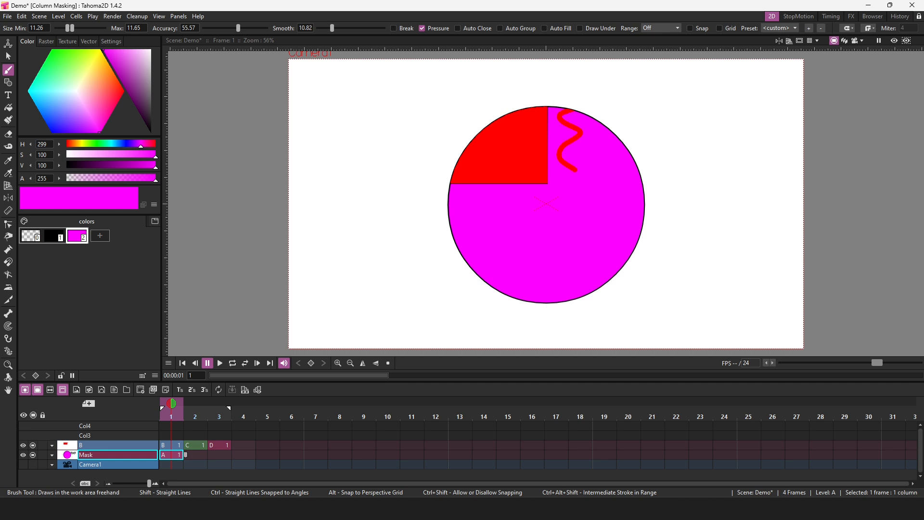
{"action": "left_click", "coordinate": [8, 55]}
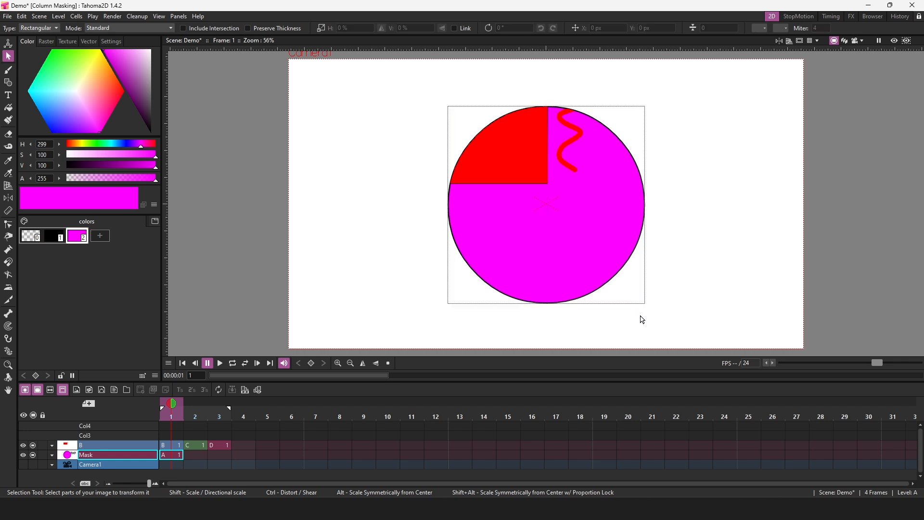
Select the circle, thicken its outline to about 20 and pick black style 1
{"action": "left_click", "coordinate": [545, 203]}
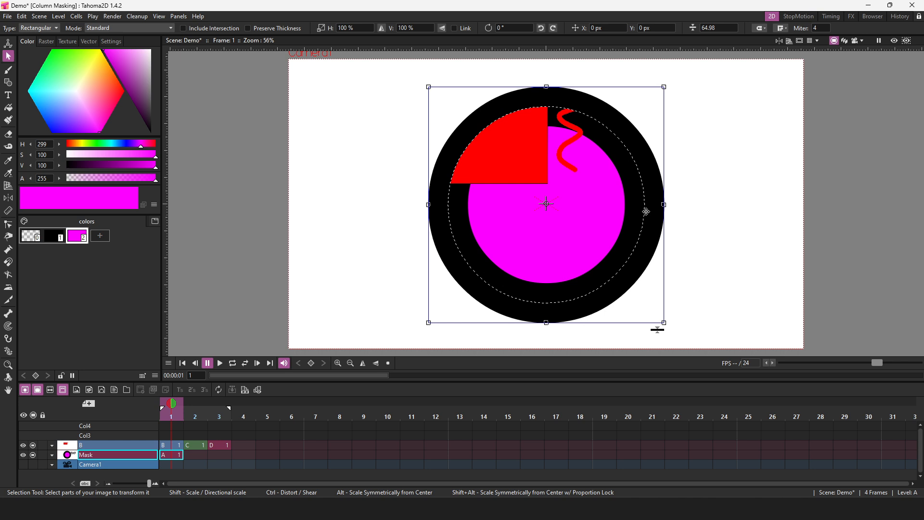
{"action": "mouse_move", "coordinate": [528, 144]}
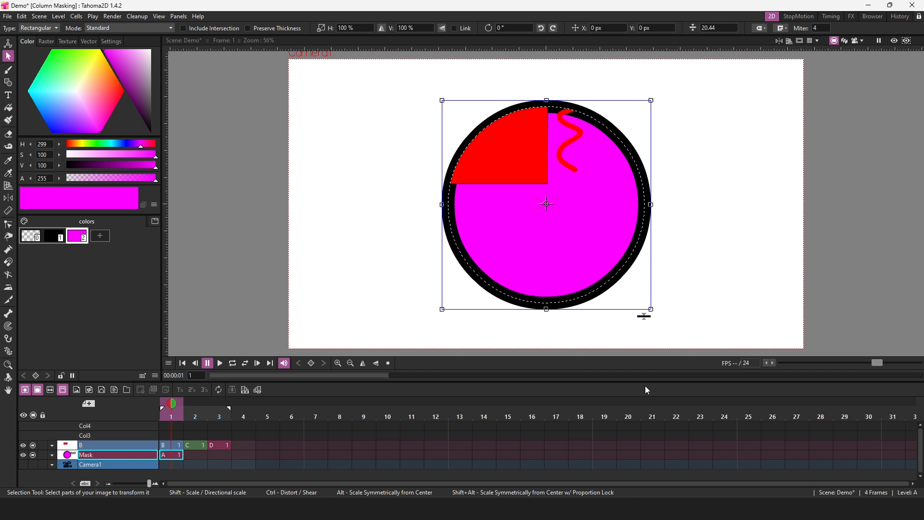
{"action": "left_click", "coordinate": [52, 236]}
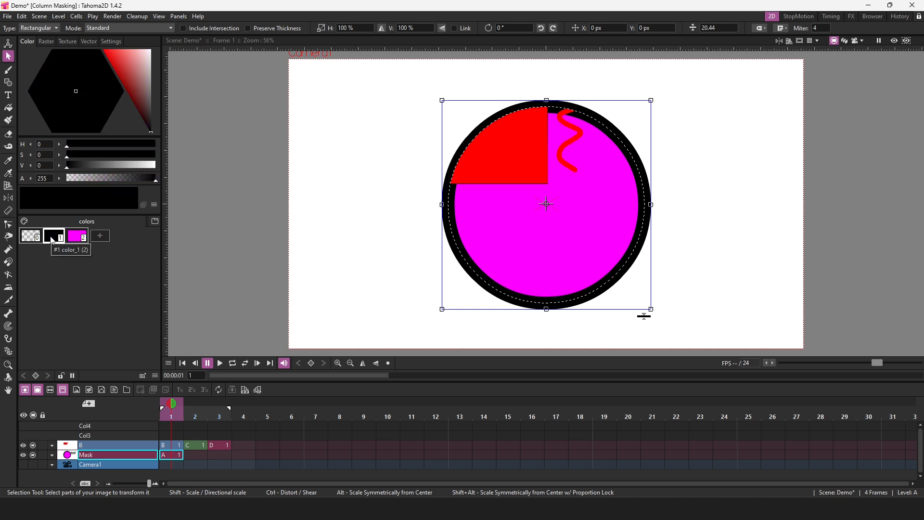
Set style 1's Alpha to 0 so the circle's outline is fully transparent
{"action": "left_click_drag", "start_coordinate": [147, 179], "coordinate": [71, 178]}
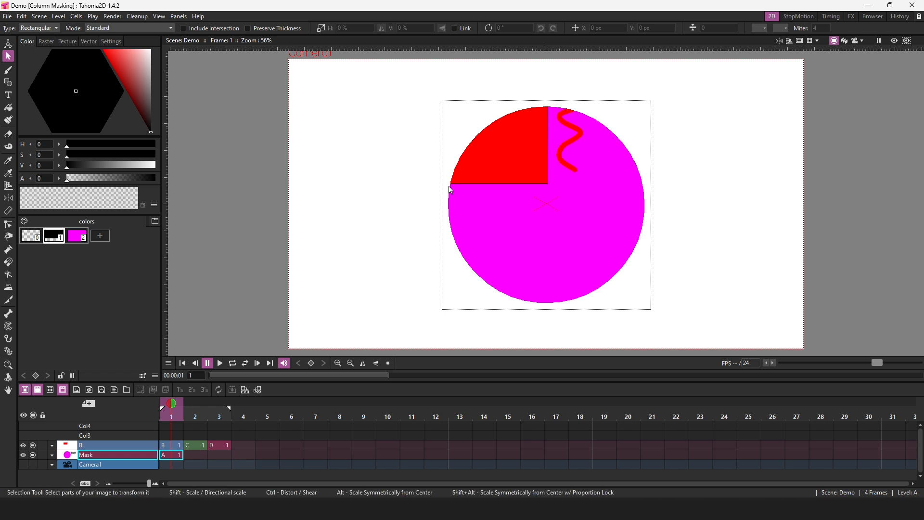
{"action": "mouse_move", "coordinate": [68, 173]}
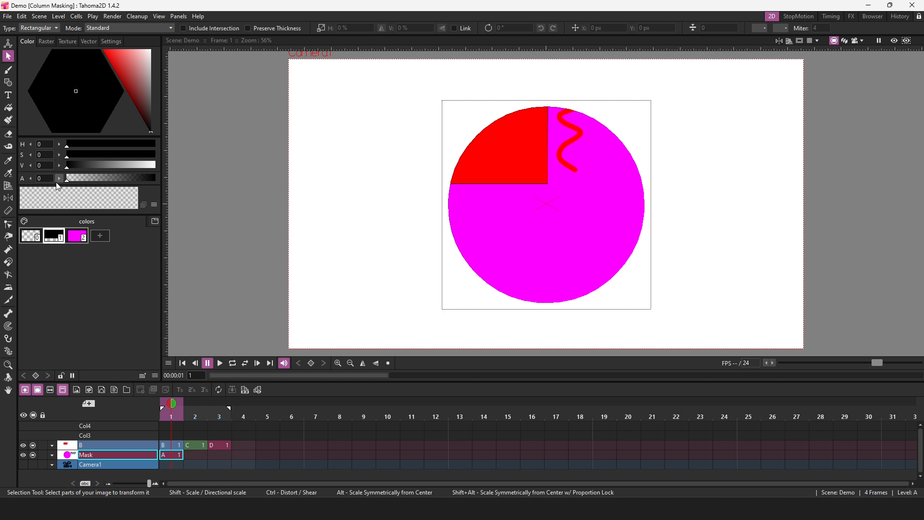
Browse the Style Editor's generated vector styles and Color tabs
{"action": "left_click", "coordinate": [89, 41]}
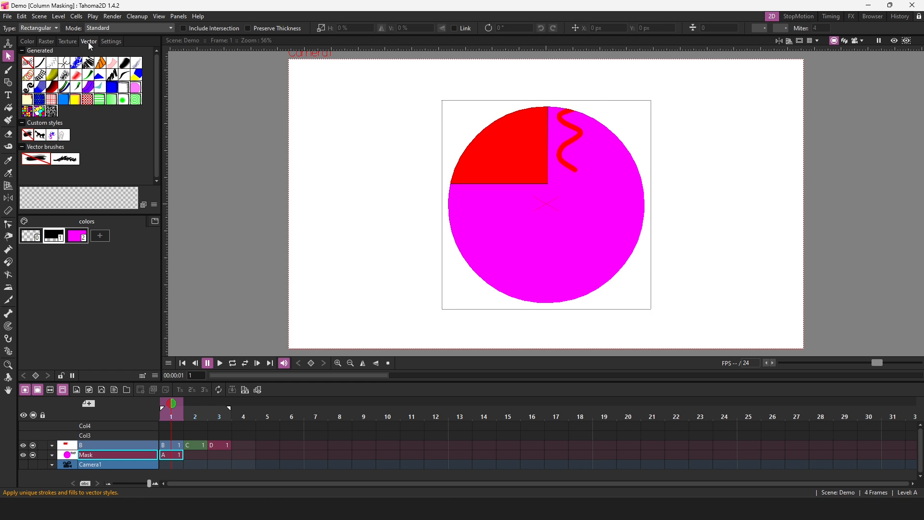
{"action": "left_click", "coordinate": [45, 41]}
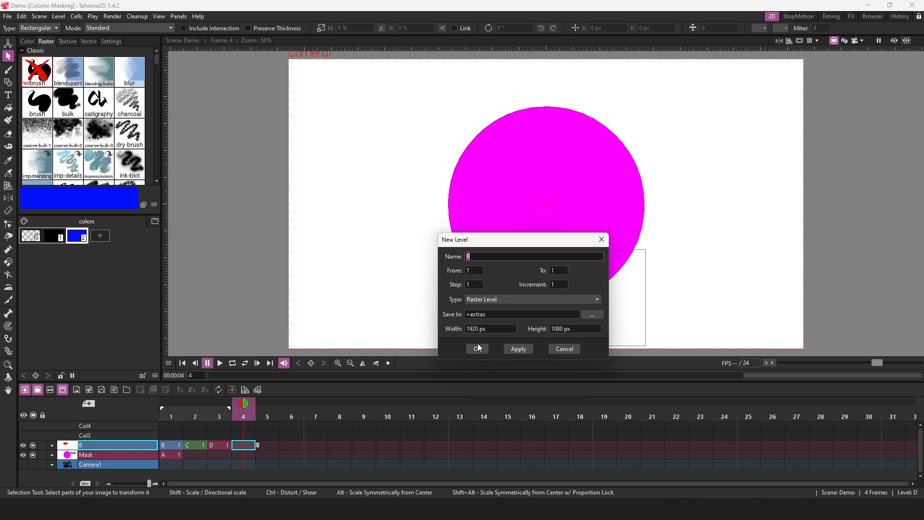
Create the raster level at frame 4 and add a white Deevad airbrush style to the palette
{"action": "left_click", "coordinate": [477, 349]}
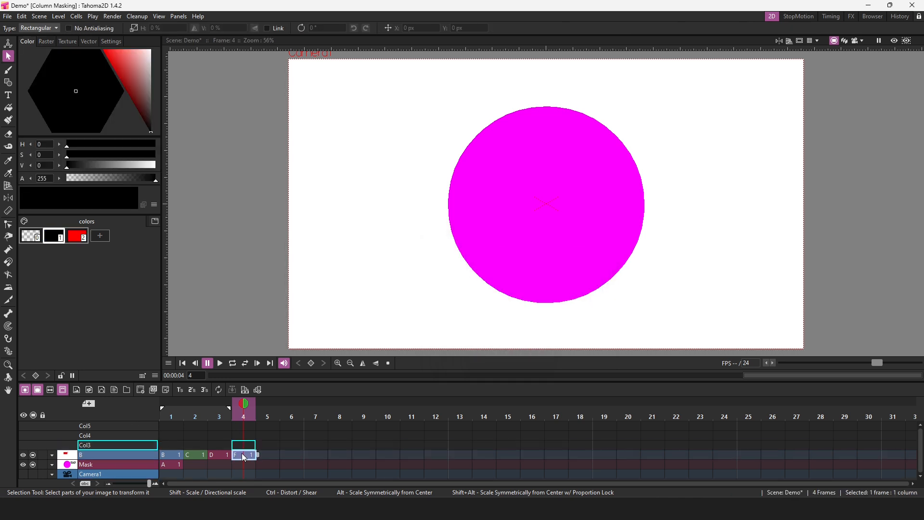
{"action": "right_click", "coordinate": [118, 436]}
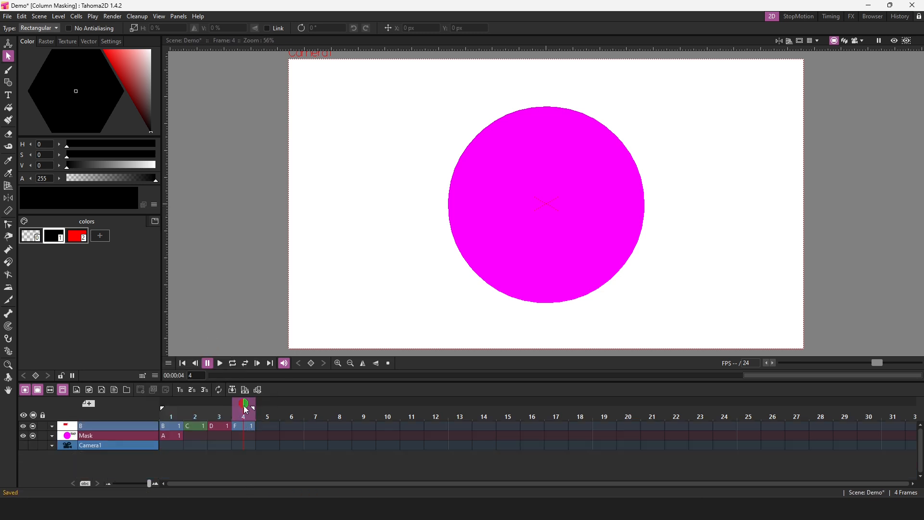
{"action": "left_click", "coordinate": [100, 235]}
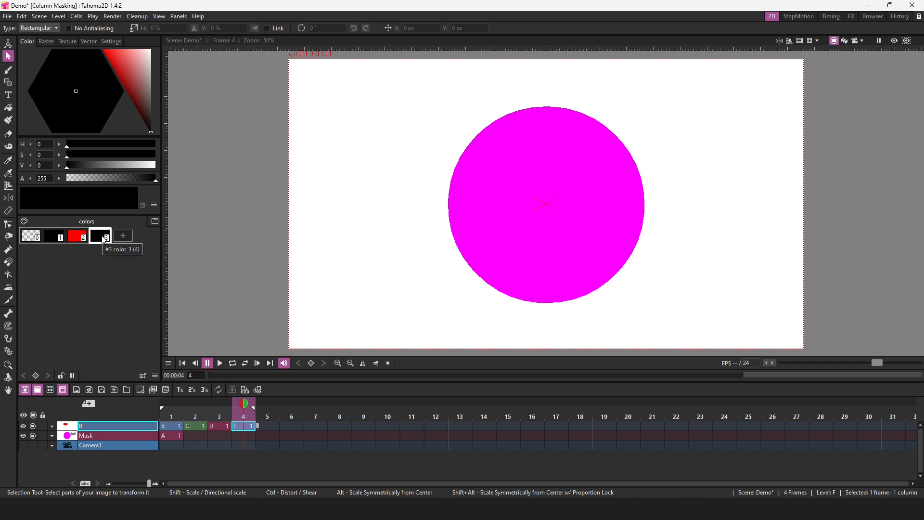
{"action": "left_click", "coordinate": [46, 42]}
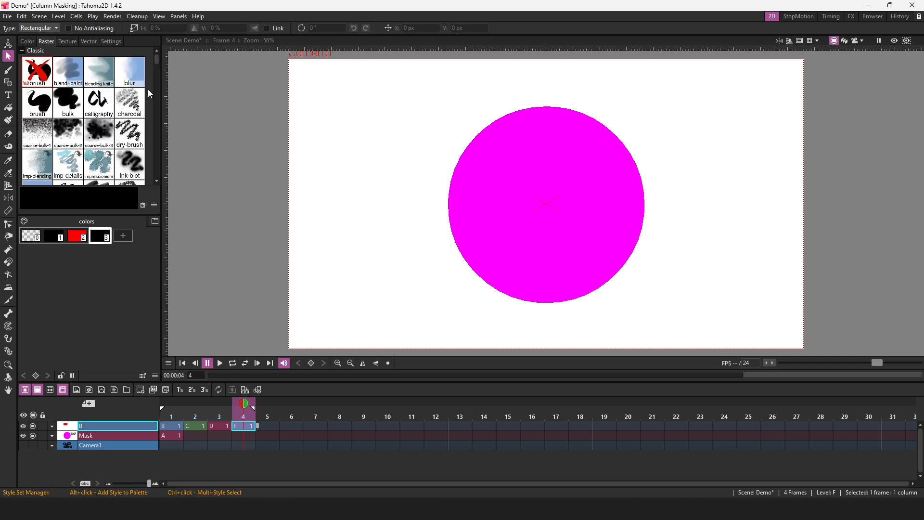
{"action": "scroll", "scroll_direction": "down", "scroll_amount": 3}
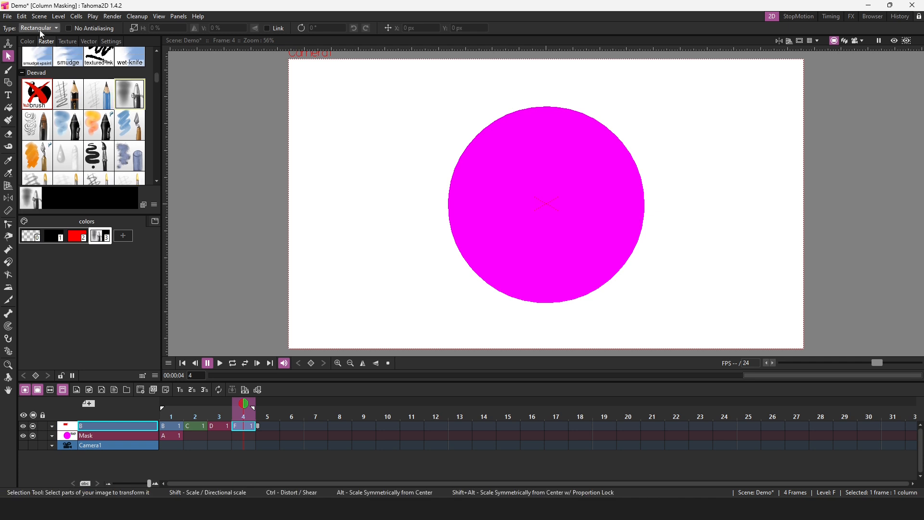
{"action": "left_click", "coordinate": [27, 42]}
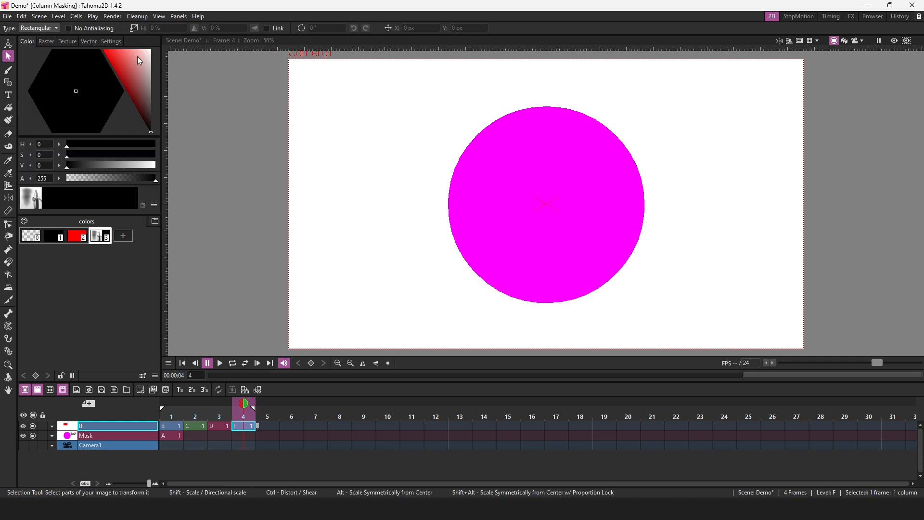
{"action": "left_click", "coordinate": [8, 72]}
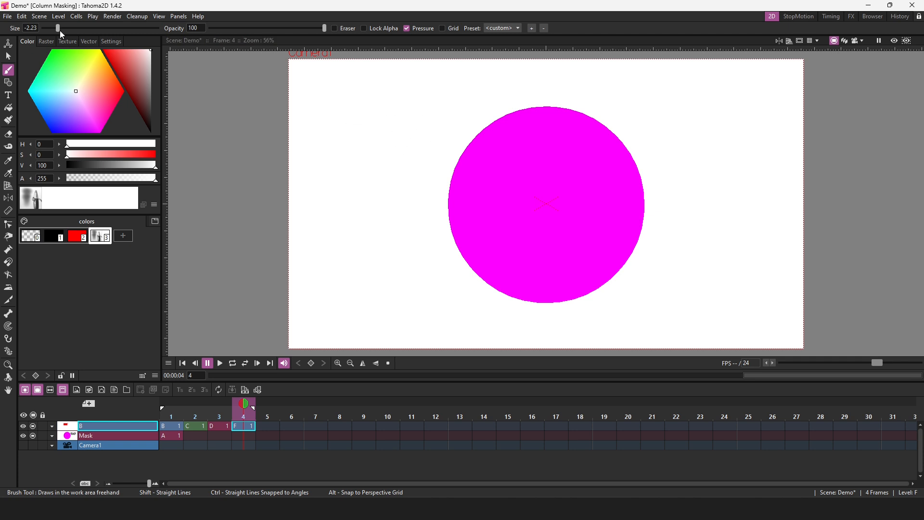
Enlarge the brush and paint a soft white highlight over the circle's top and left side
{"action": "left_click_drag", "start_coordinate": [58, 28], "coordinate": [84, 28]}
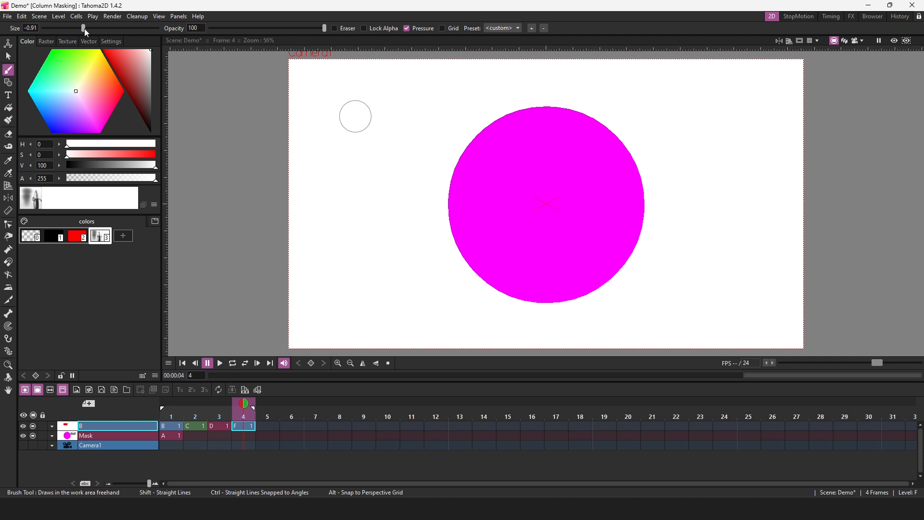
{"action": "left_click_drag", "start_coordinate": [83, 28], "coordinate": [95, 28]}
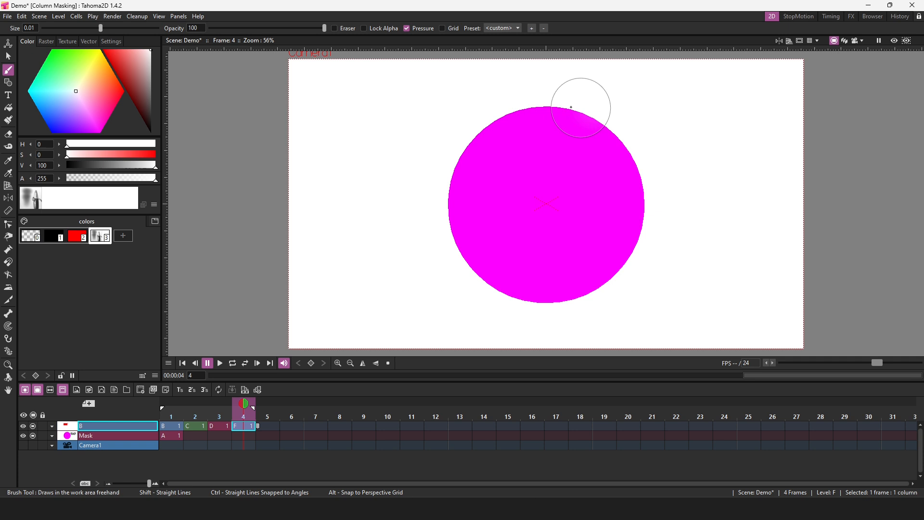
{"action": "left_click_drag", "start_coordinate": [580, 106], "coordinate": [453, 205]}
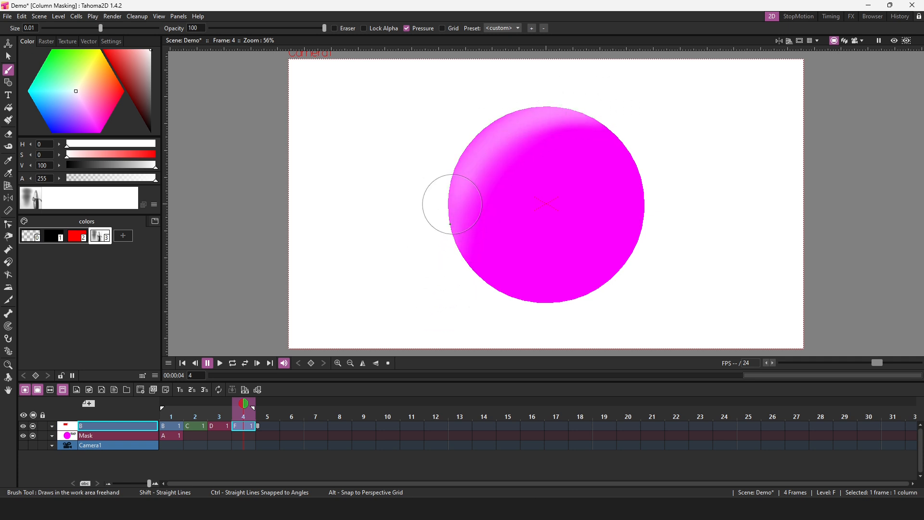
{"action": "left_click_drag", "start_coordinate": [453, 204], "coordinate": [455, 289]}
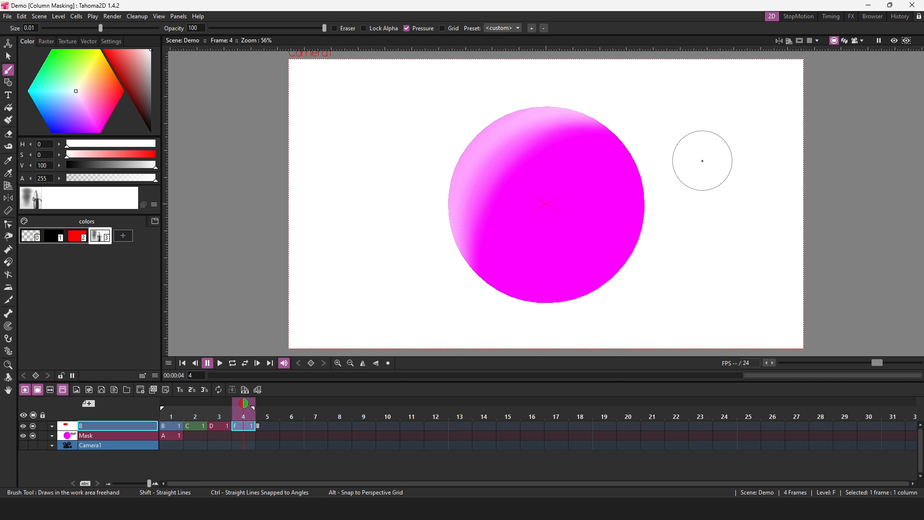
Paint black shading along the circle's lower right for a spherical look
{"action": "left_click", "coordinate": [145, 106]}
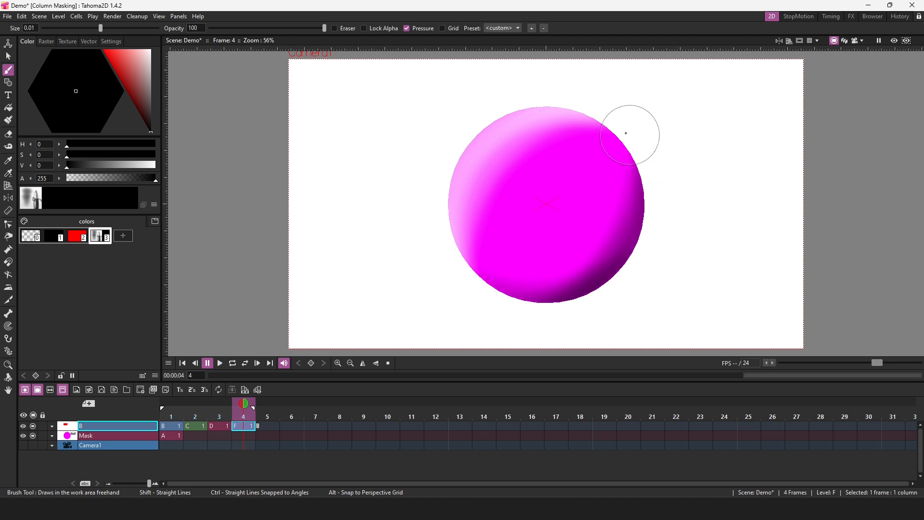
{"action": "left_click_drag", "start_coordinate": [625, 133], "coordinate": [363, 344]}
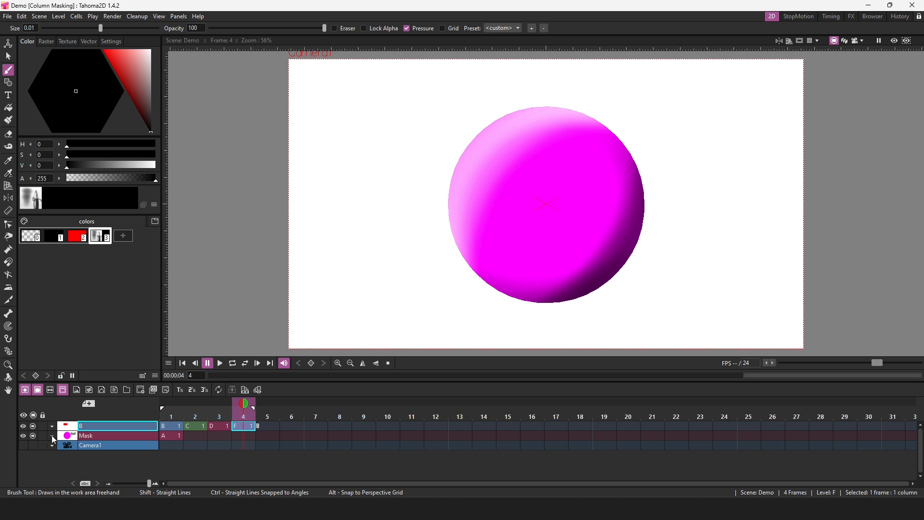
Invert the Mask column so brush strokes show only outside the magenta circle
{"action": "left_click", "coordinate": [52, 436]}
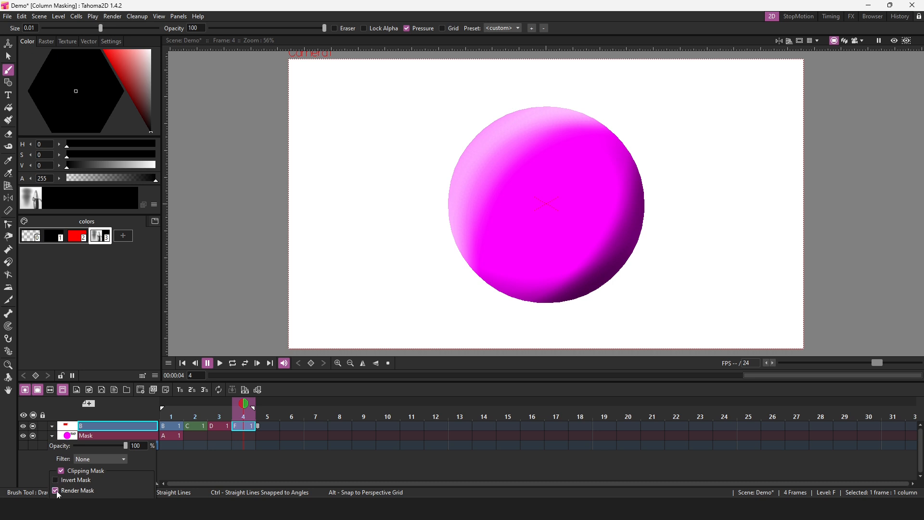
{"action": "left_click", "coordinate": [55, 491]}
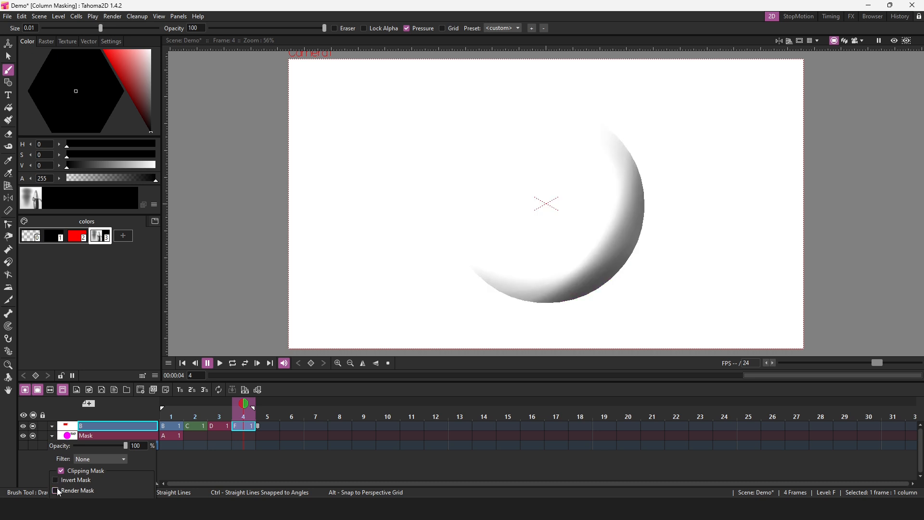
{"action": "left_click", "coordinate": [56, 491]}
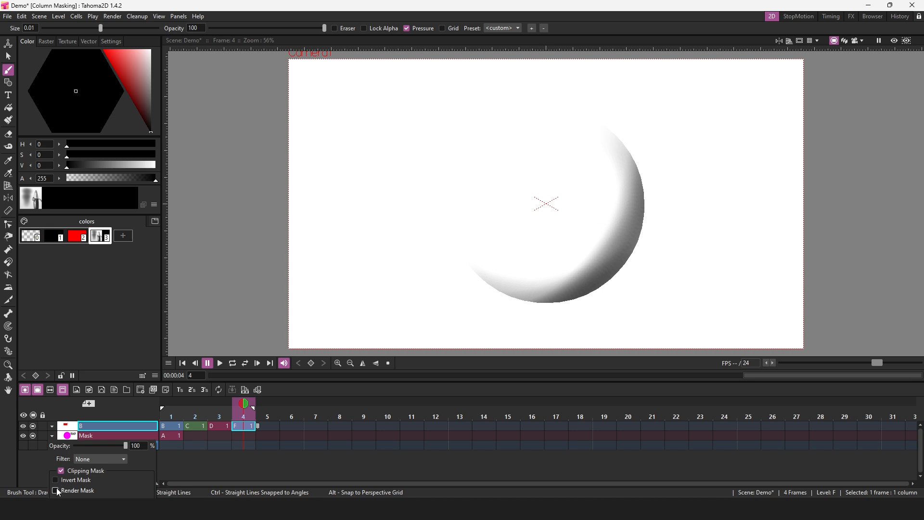
{"action": "left_click", "coordinate": [56, 491]}
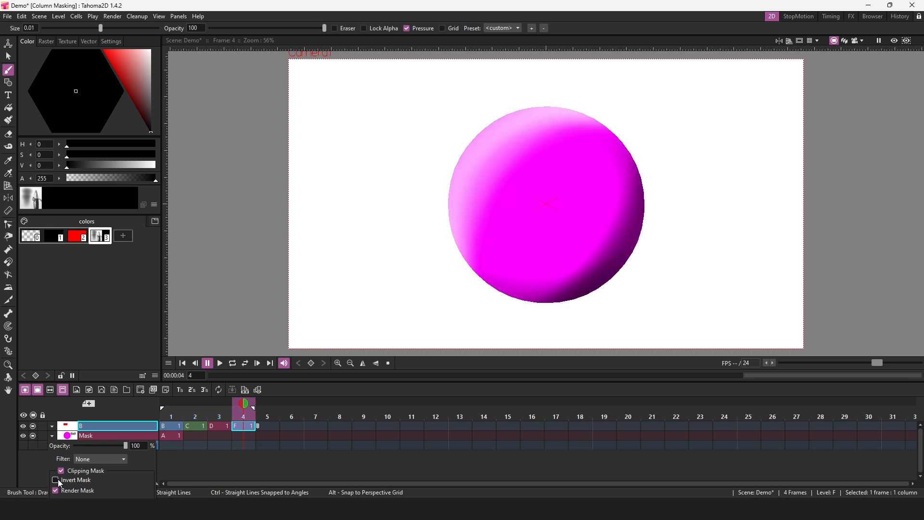
{"action": "left_click", "coordinate": [56, 480]}
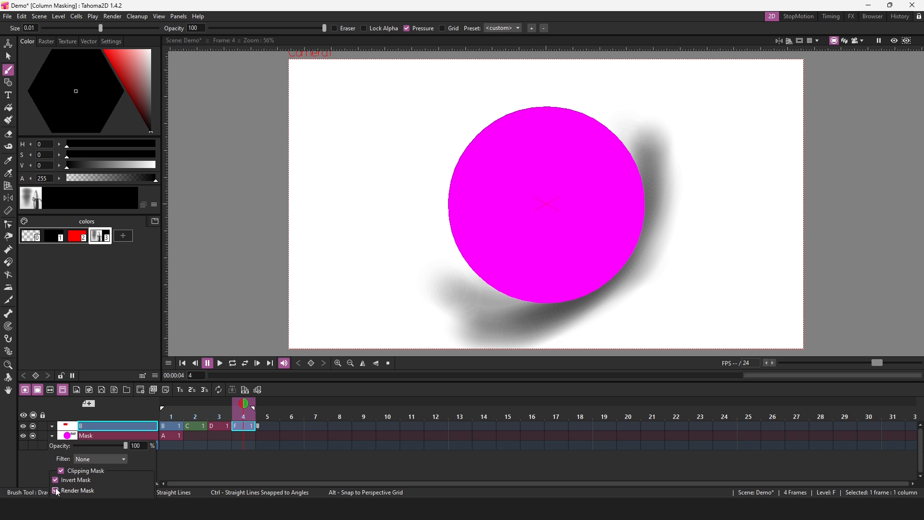
Toggle Render Mask off and back on to compare, leaving the circle rendered
{"action": "left_click", "coordinate": [58, 491]}
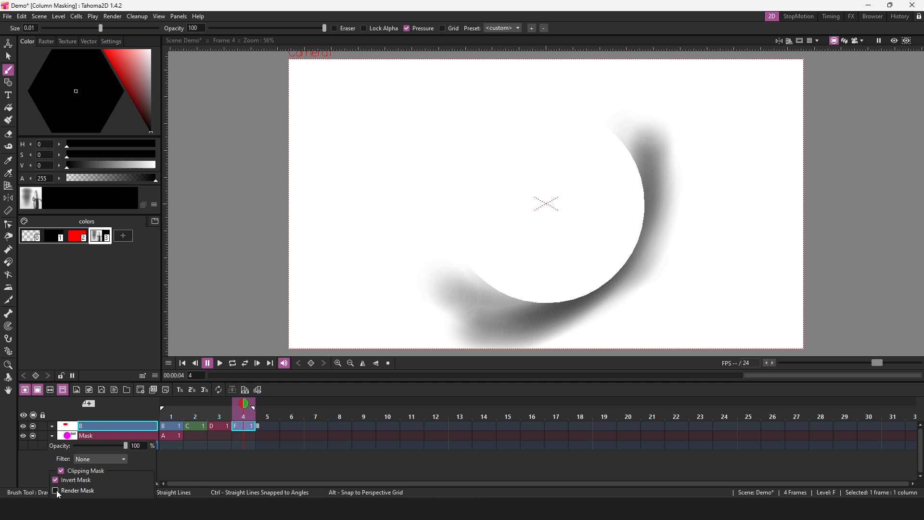
{"action": "left_click", "coordinate": [56, 490]}
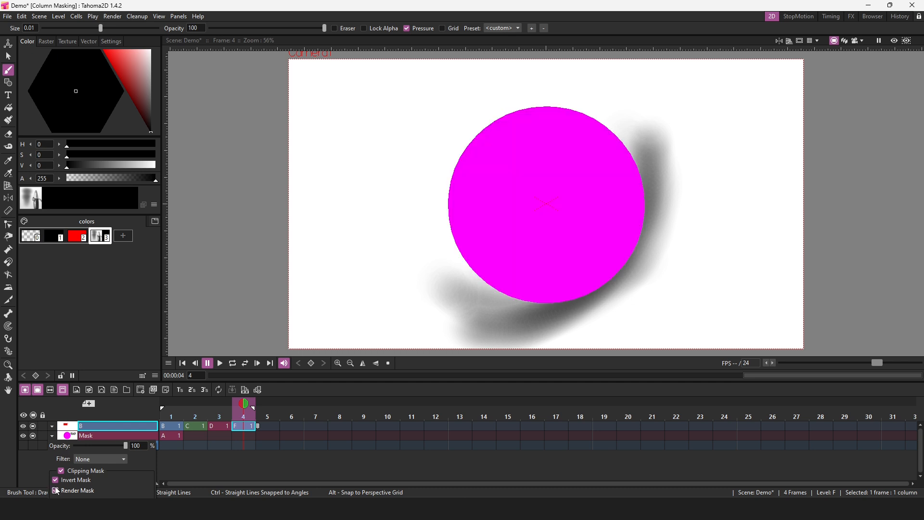
{"action": "left_click", "coordinate": [60, 490]}
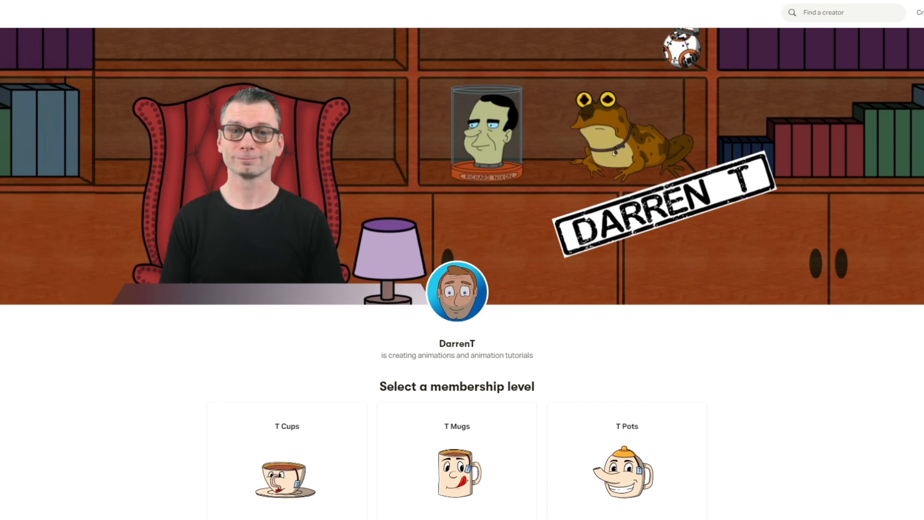
{"action": "scroll", "scroll_direction": "down", "scroll_amount": 3}
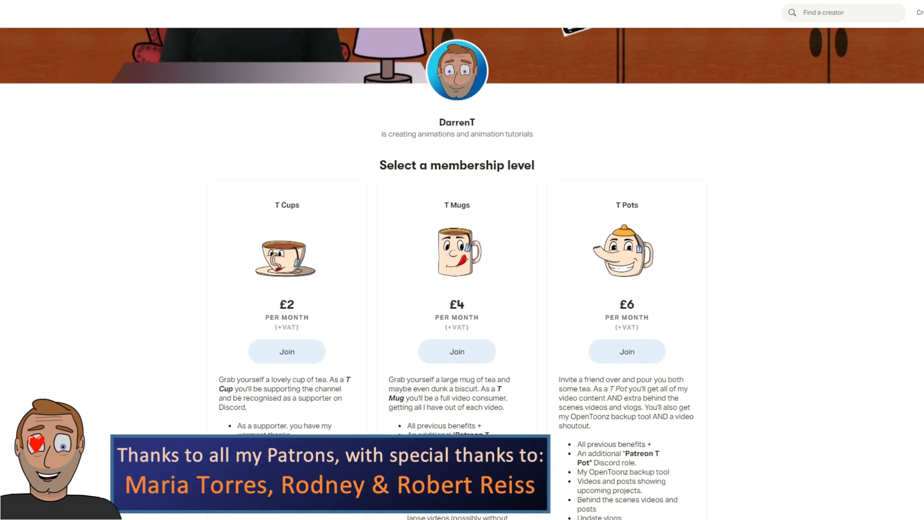
{"action": "scroll", "scroll_direction": "down", "scroll_amount": 3}
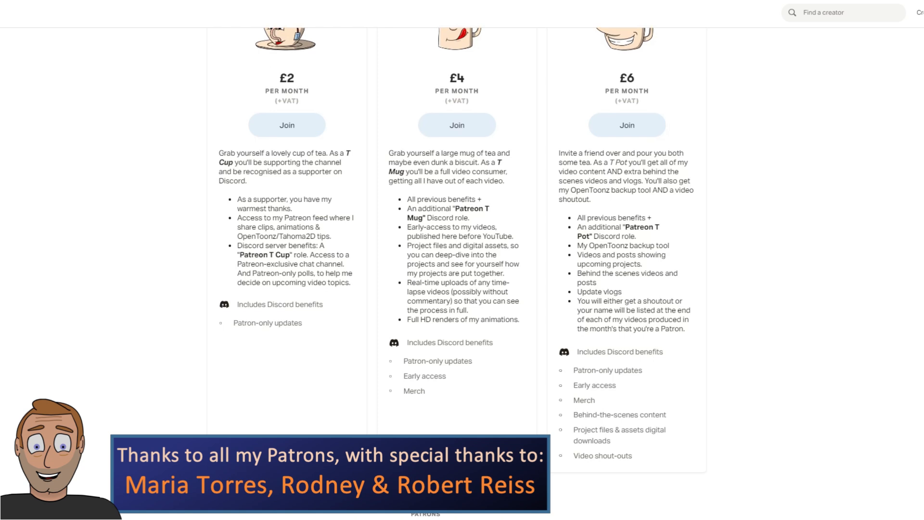
{"action": "scroll", "scroll_direction": "down", "scroll_amount": 3}
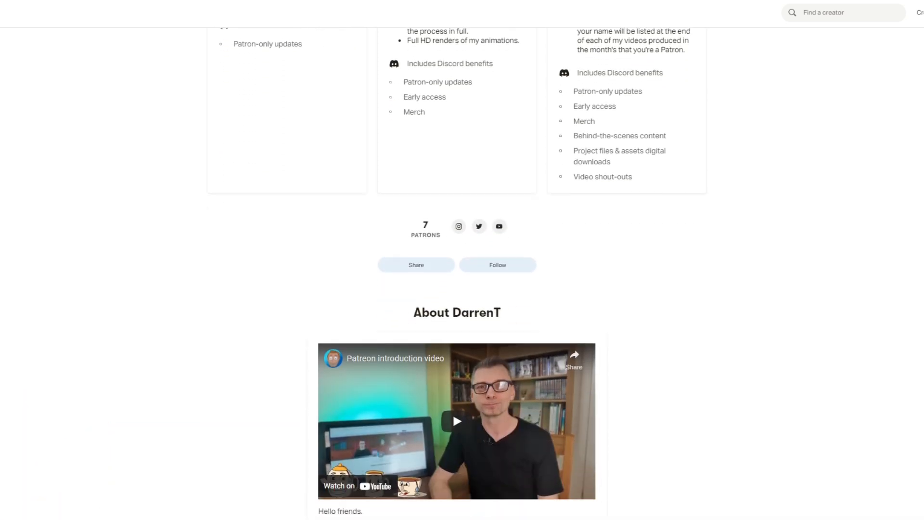
{"action": "scroll", "scroll_direction": "down", "scroll_amount": 3}
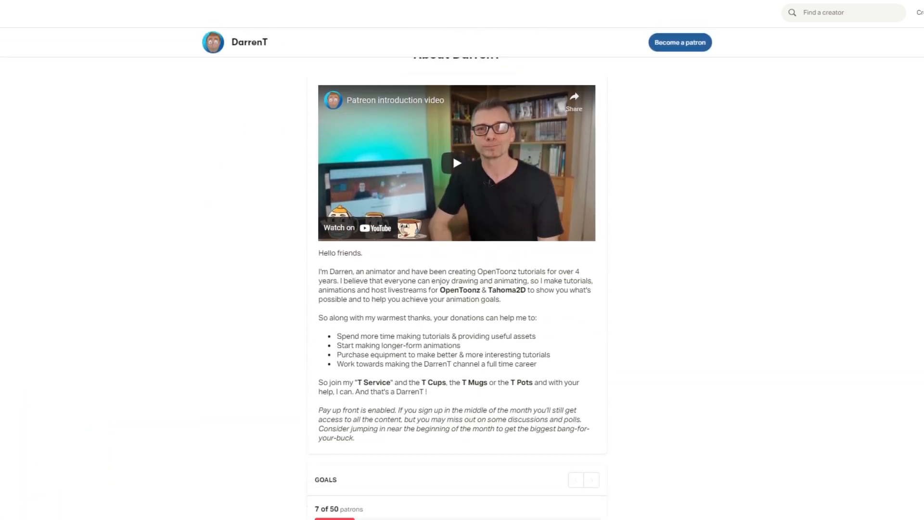
{"action": "scroll", "scroll_direction": "down", "scroll_amount": 3}
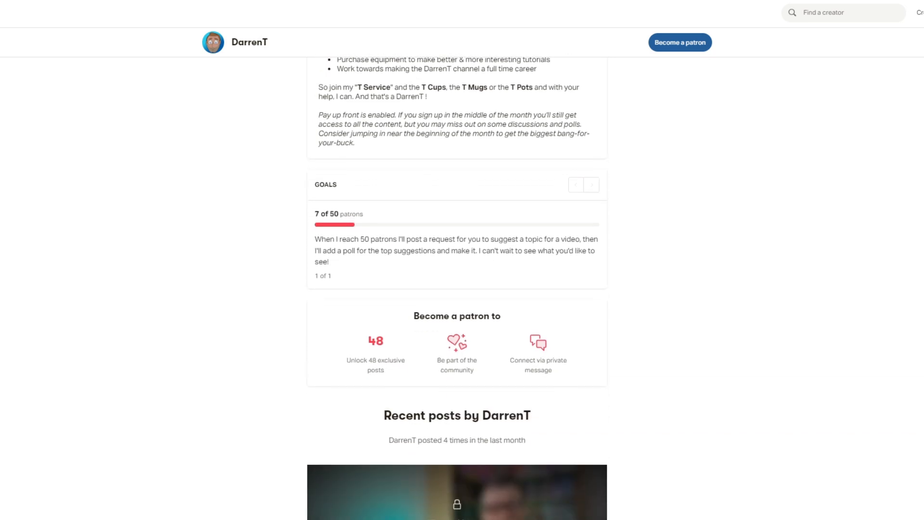
{"action": "scroll", "scroll_direction": "down", "scroll_amount": 3}
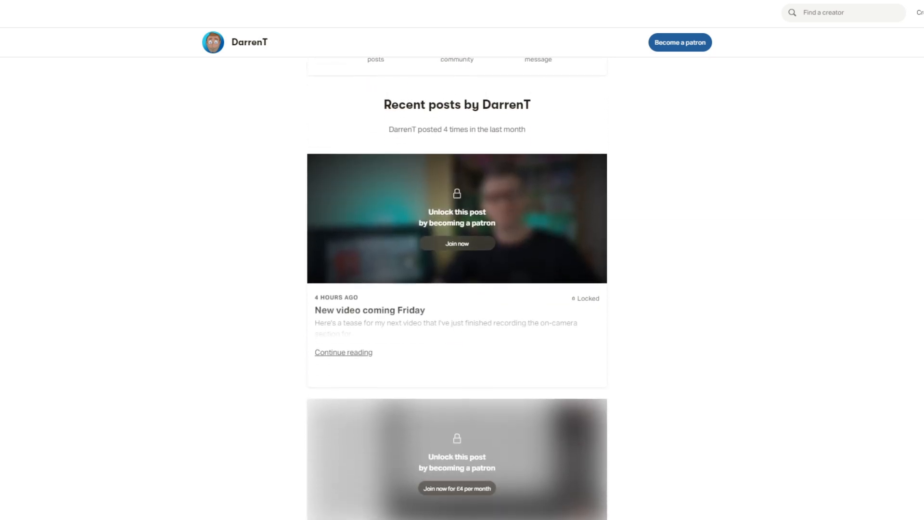
{"action": "scroll", "scroll_direction": "down", "scroll_amount": 3}
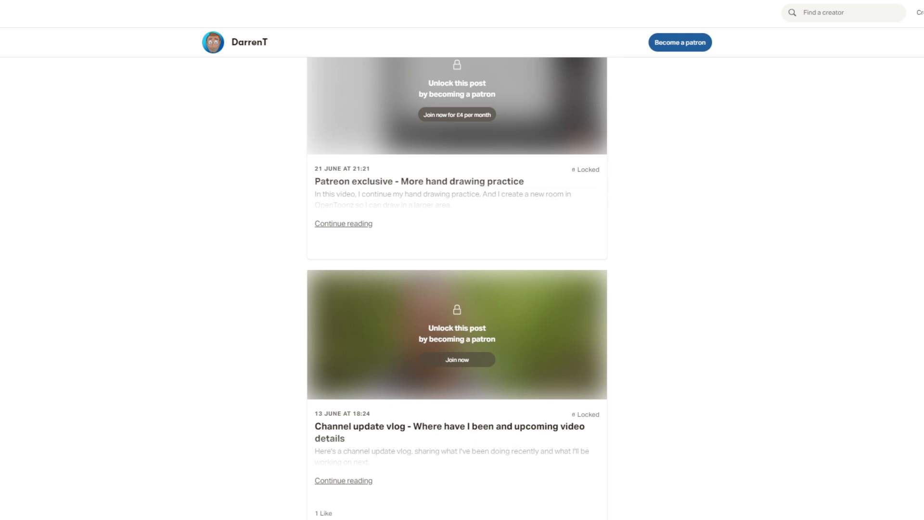
{"action": "scroll", "scroll_direction": "down", "scroll_amount": 3}
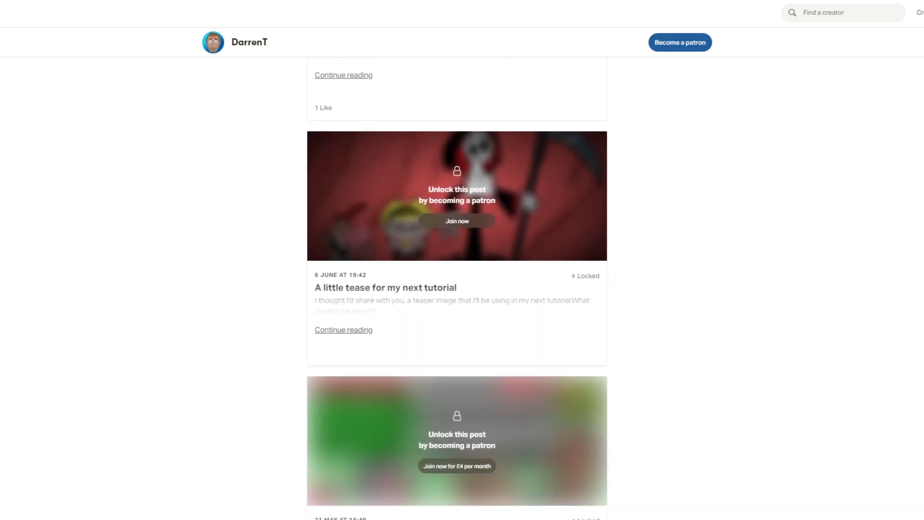
{"action": "scroll", "scroll_direction": "down", "scroll_amount": 3}
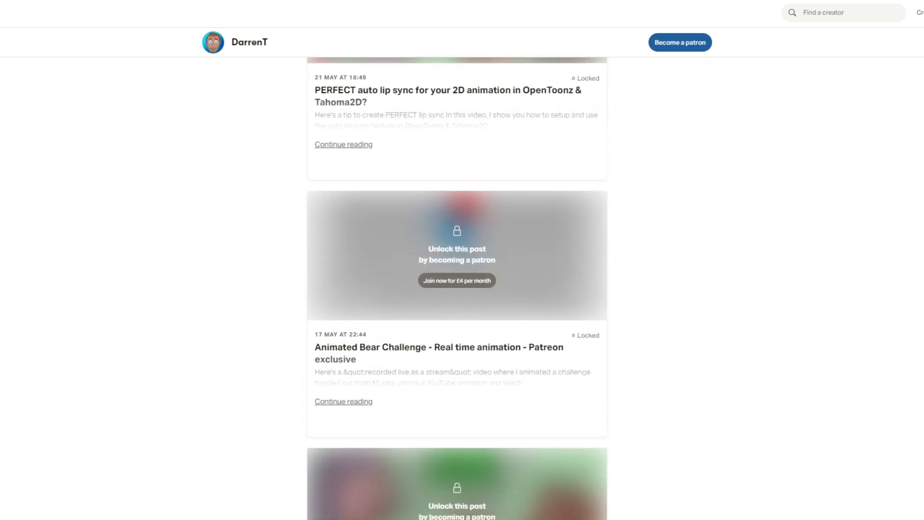
{"action": "scroll", "scroll_direction": "down", "scroll_amount": 3}
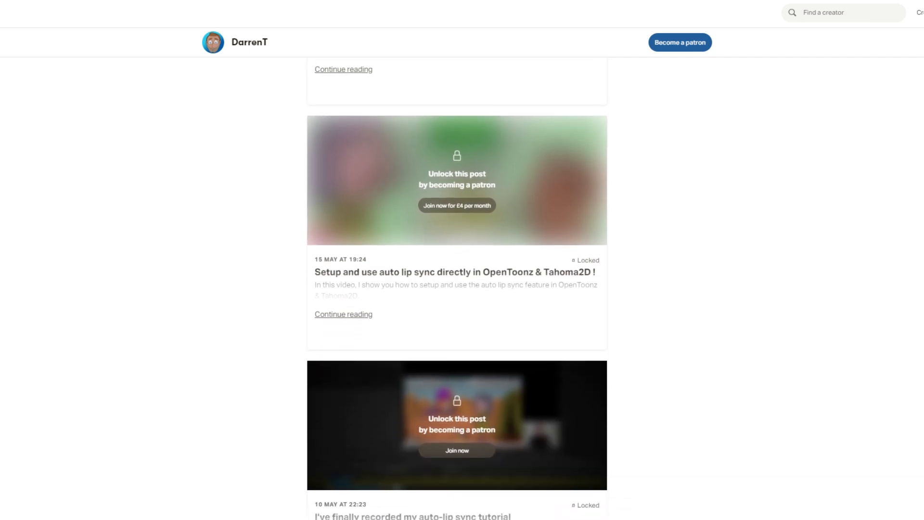
{"action": "scroll", "scroll_direction": "down", "scroll_amount": 3}
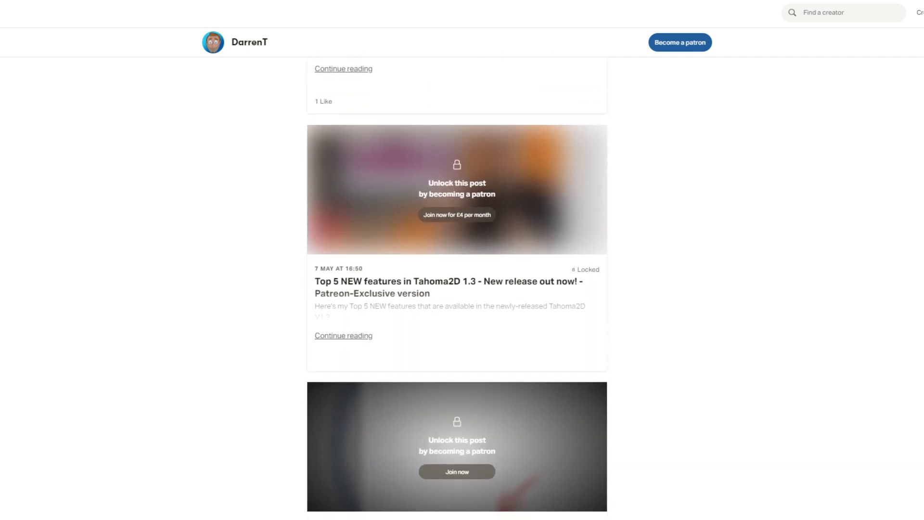
{"action": "scroll", "scroll_direction": "down", "scroll_amount": 3}
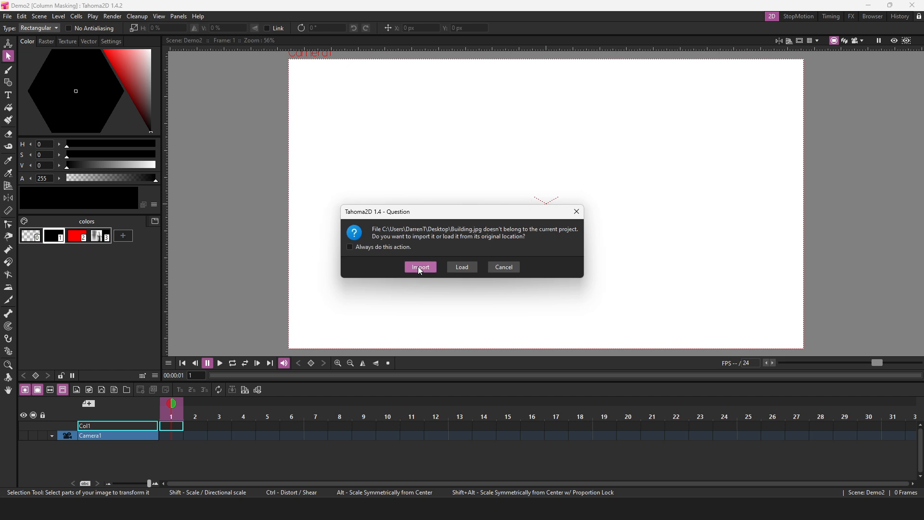
Import Building.jpg as the backdrop and load the Full Mickey level beside it
{"action": "left_click", "coordinate": [419, 267]}
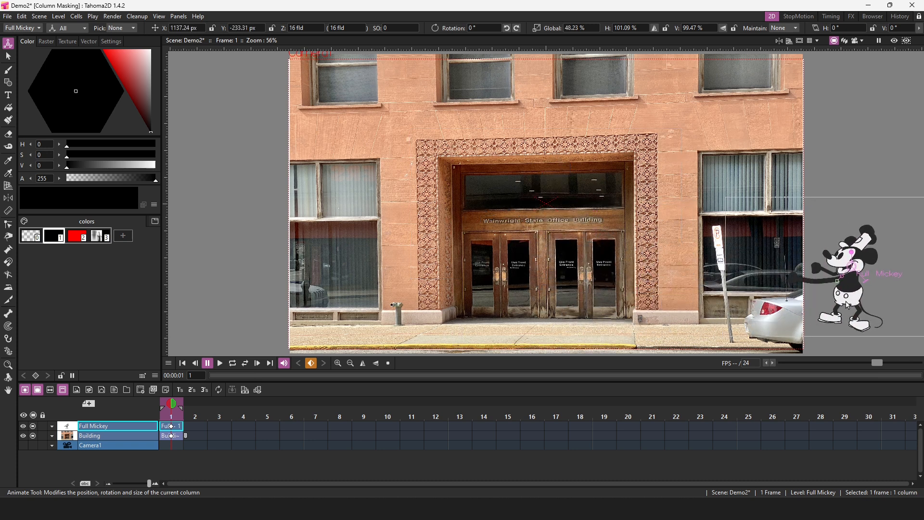
Key Mickey off-right at frame 1 and at the doors at frame 48, then scrub to check the walk
{"action": "left_click_drag", "start_coordinate": [861, 271], "coordinate": [731, 271]}
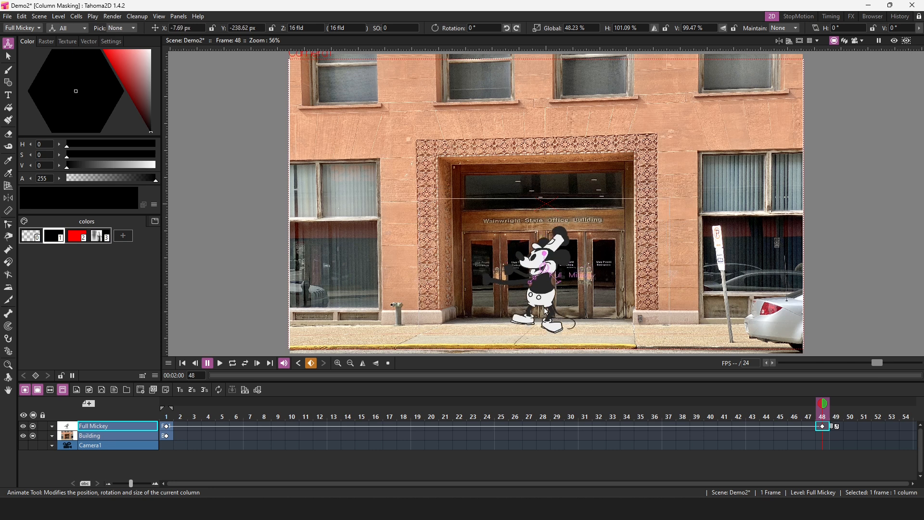
{"action": "left_click", "coordinate": [181, 416]}
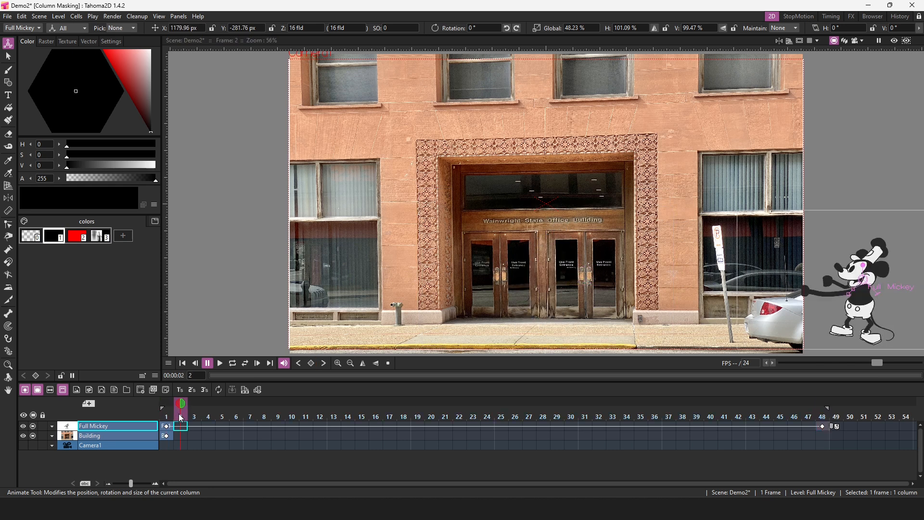
{"action": "left_click", "coordinate": [766, 416]}
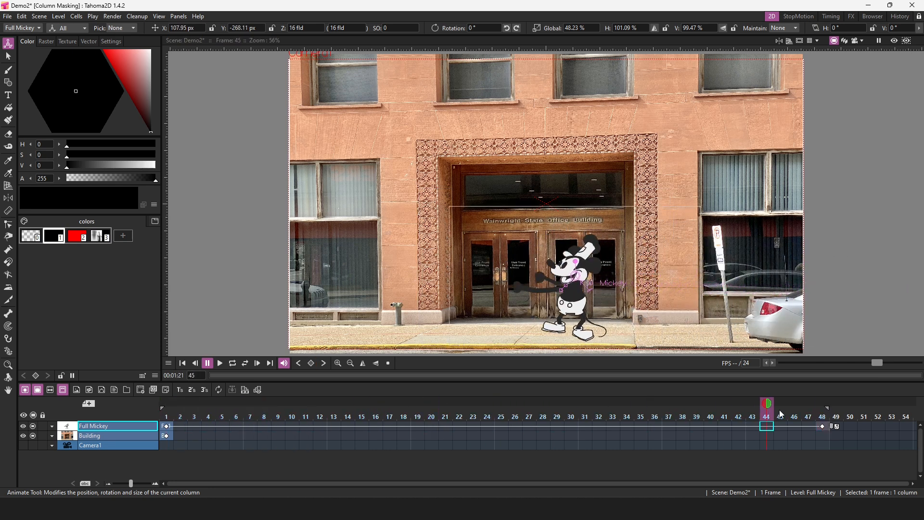
{"action": "left_click", "coordinate": [375, 405]}
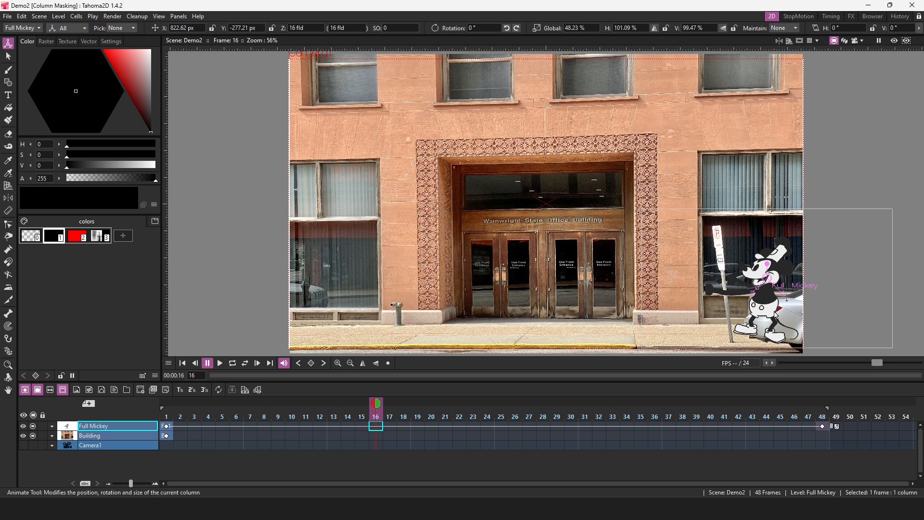
{"action": "mouse_move", "coordinate": [708, 307]}
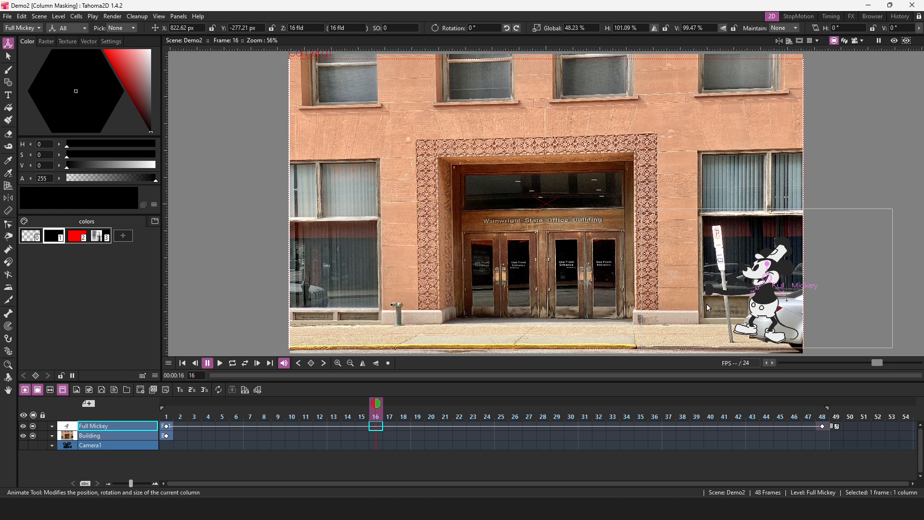
{"action": "left_click", "coordinate": [8, 71]}
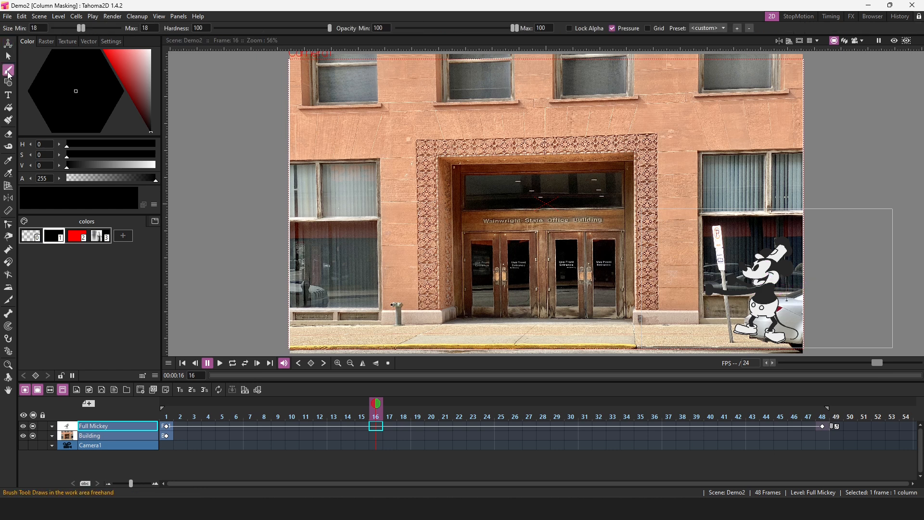
{"action": "mouse_move", "coordinate": [8, 71]}
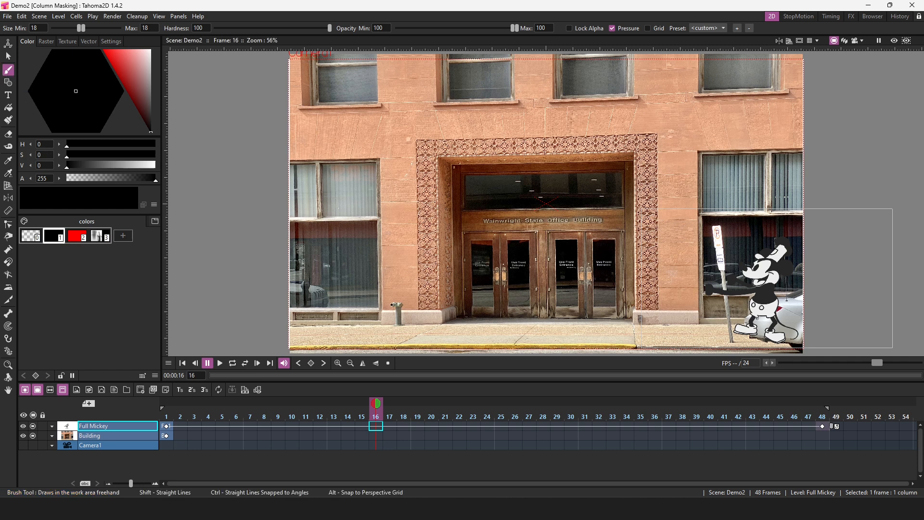
{"action": "left_click", "coordinate": [8, 83]}
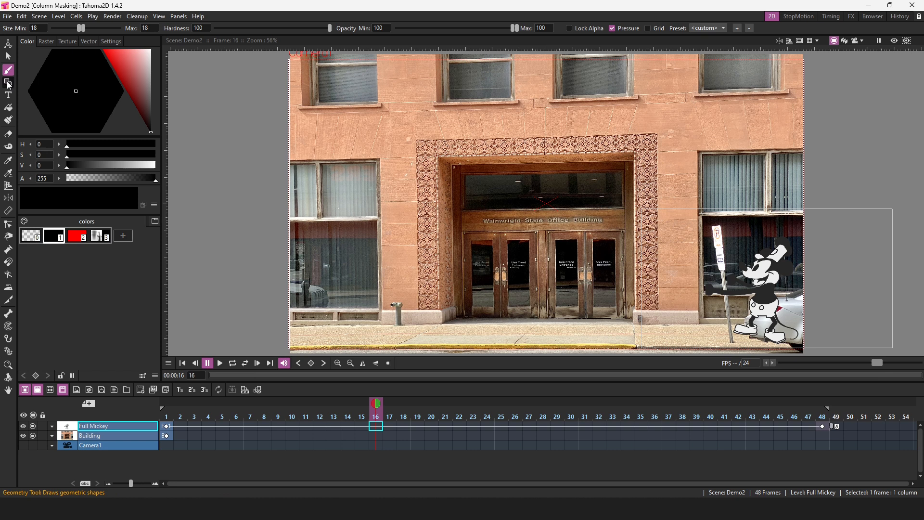
{"action": "left_click", "coordinate": [504, 28]}
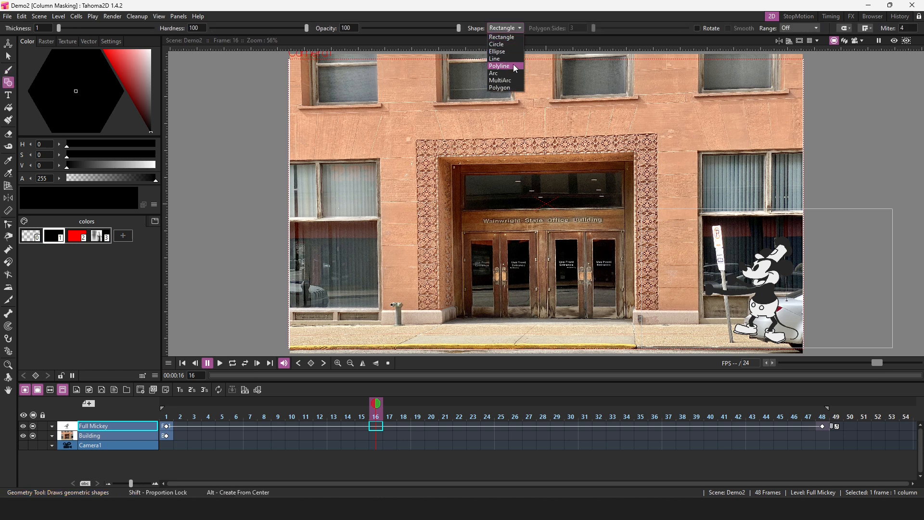
{"action": "left_click", "coordinate": [499, 66]}
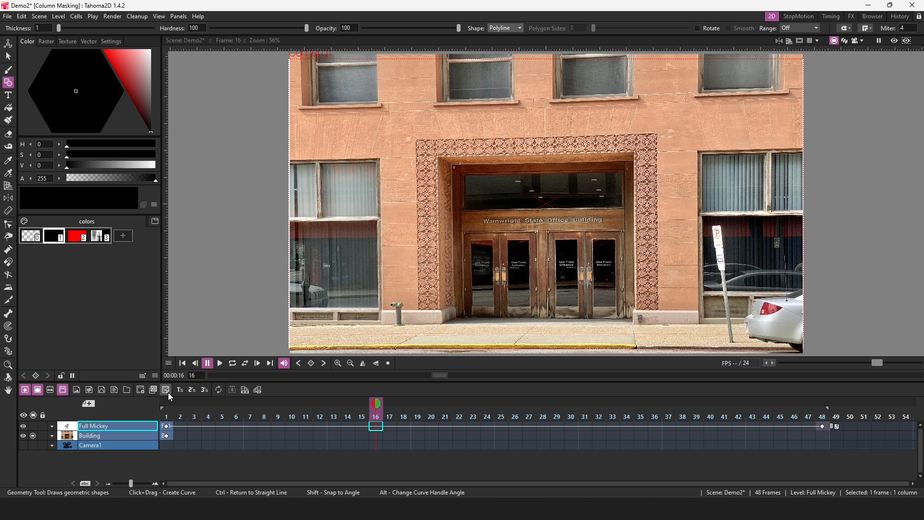
Create a new vector level named Mask between the Mickey and Building columns
{"action": "left_click", "coordinate": [101, 389]}
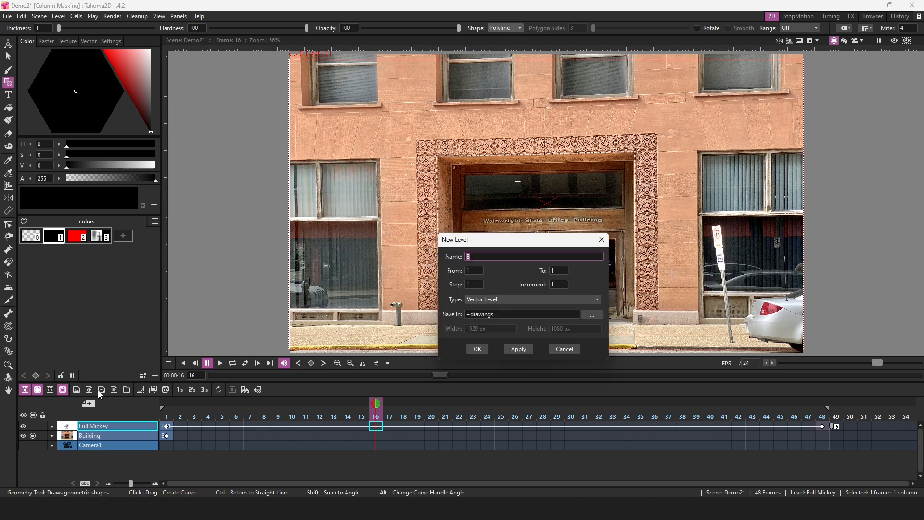
{"action": "left_click", "coordinate": [477, 349]}
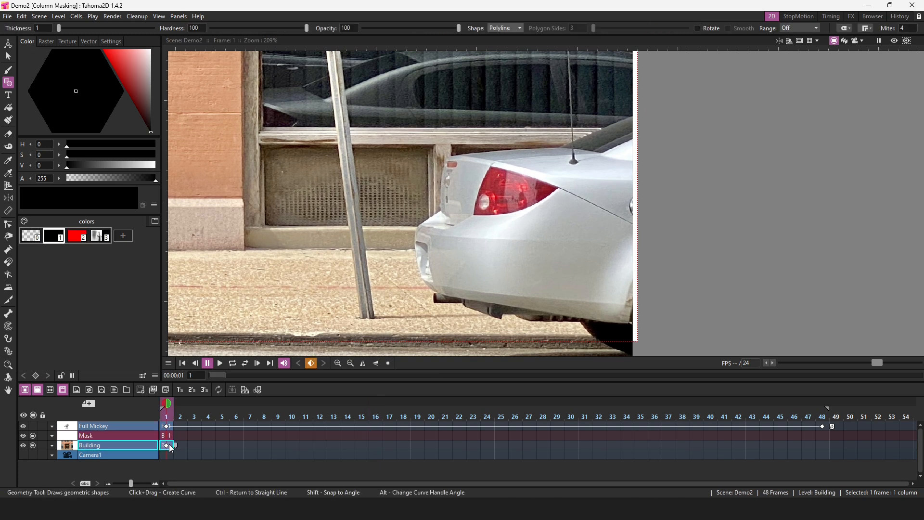
Nudge the Building column right with the Animate tool set to Position, then select the Mask cell
{"action": "left_click", "coordinate": [8, 45]}
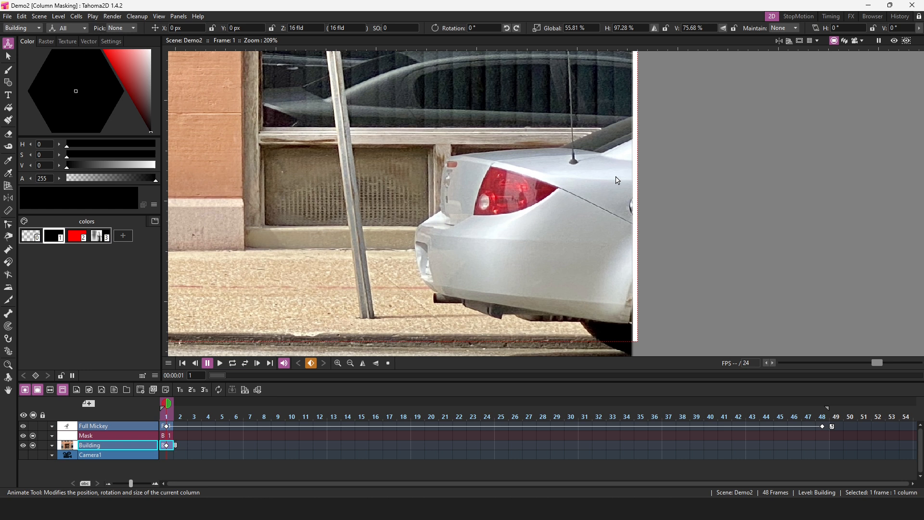
{"action": "left_click", "coordinate": [63, 28]}
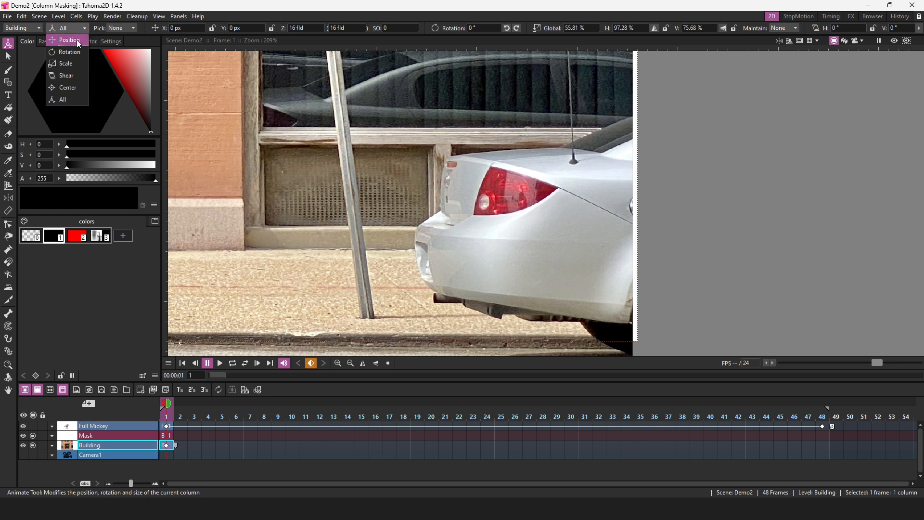
{"action": "left_click", "coordinate": [69, 39]}
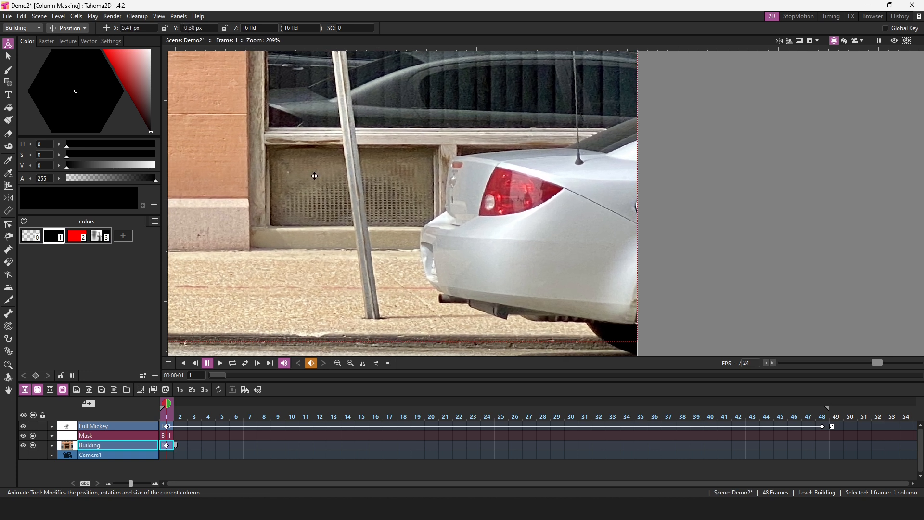
{"action": "left_click", "coordinate": [100, 435]}
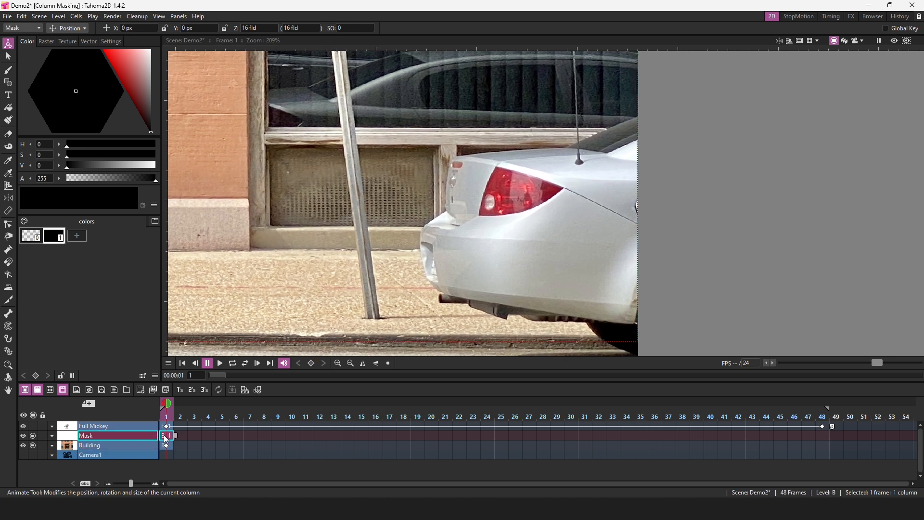
{"action": "left_click", "coordinate": [9, 83]}
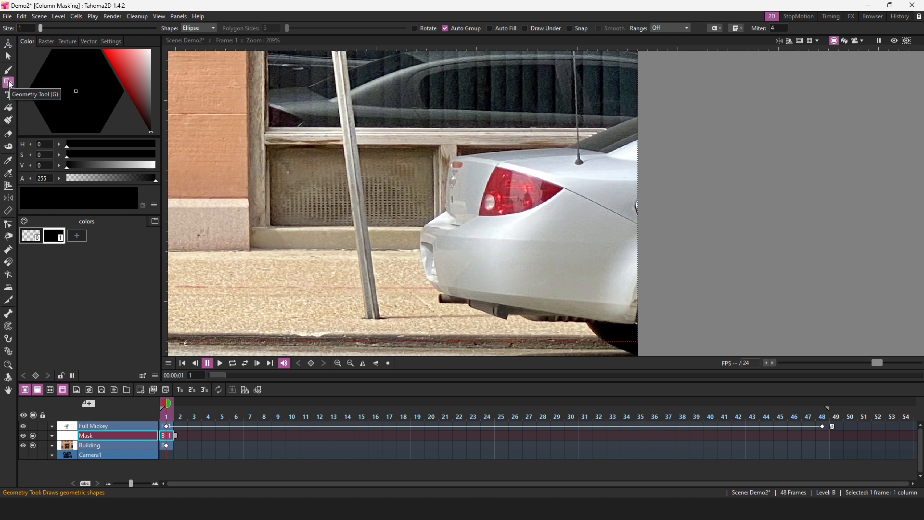
Trace a polyline shape around the rear of the car with the Geometry tool
{"action": "left_click", "coordinate": [198, 28]}
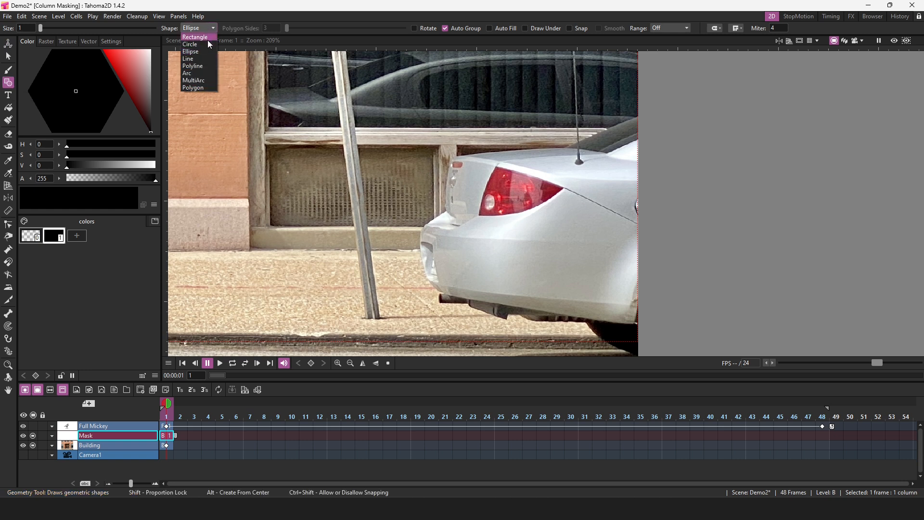
{"action": "left_click", "coordinate": [193, 65]}
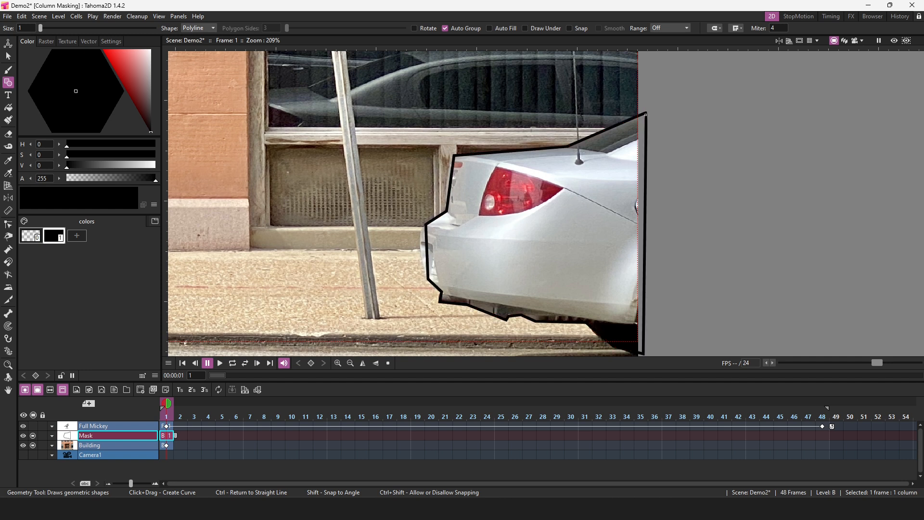
{"action": "left_click", "coordinate": [8, 108]}
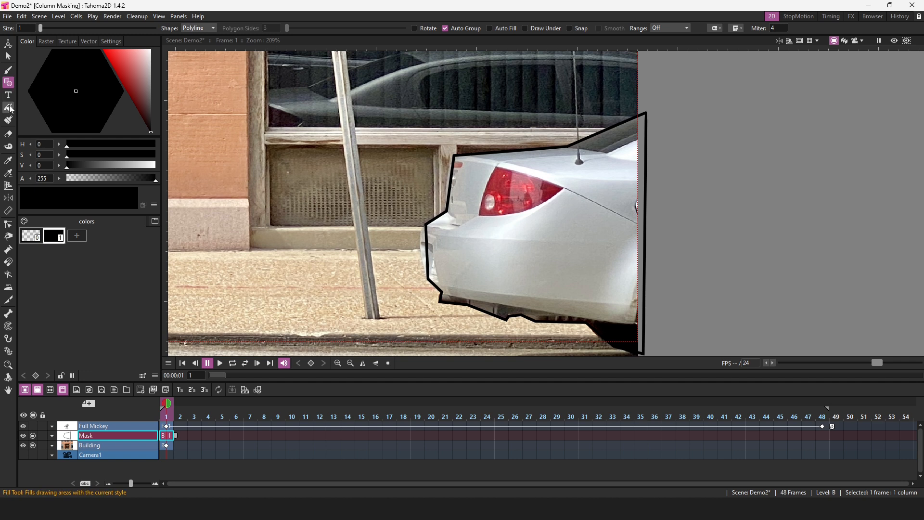
Fill the car outline with a new bright-green style and make its outline transparent
{"action": "left_click", "coordinate": [8, 108]}
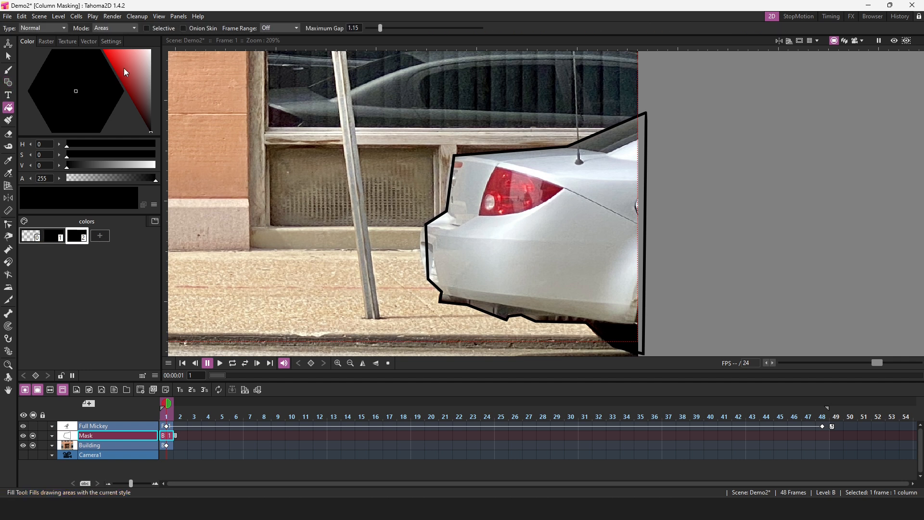
{"action": "left_click", "coordinate": [56, 56]}
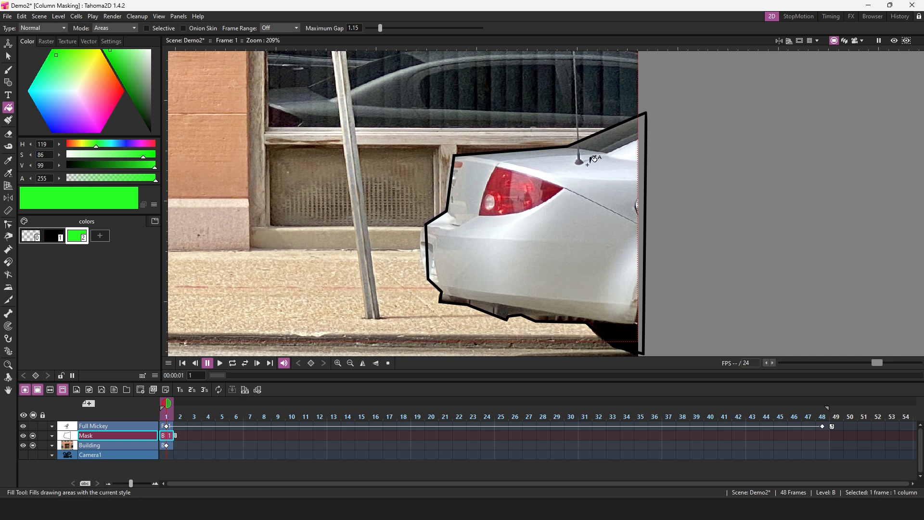
{"action": "left_click", "coordinate": [601, 164]}
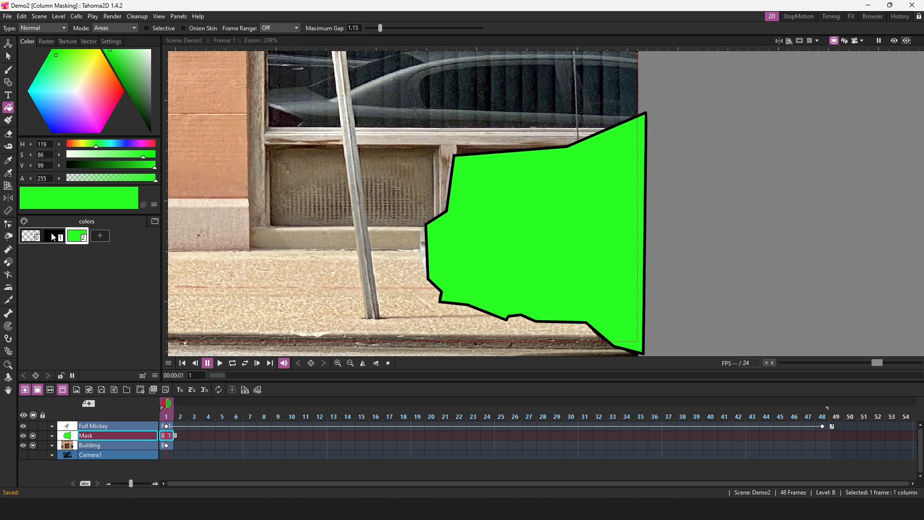
{"action": "left_click", "coordinate": [53, 236]}
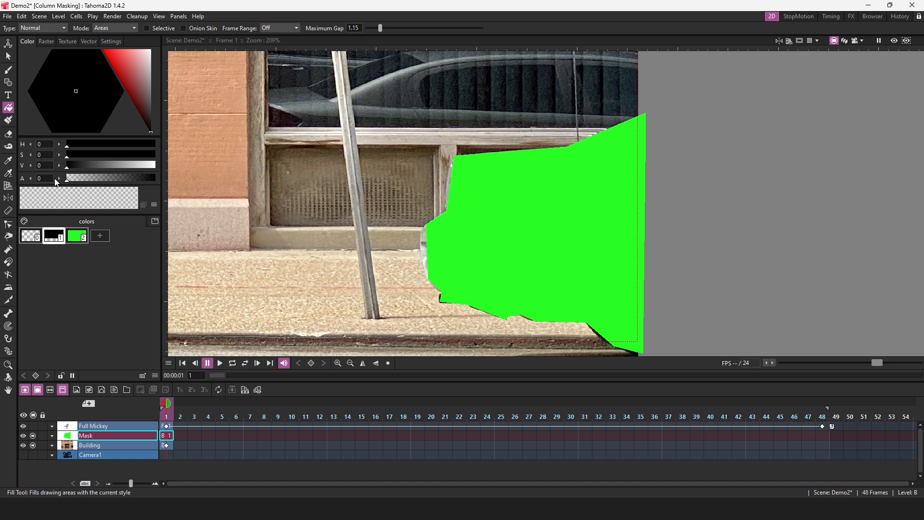
Set control points nonlinear or linear so the mask edge hugs the car's rounded rear
{"action": "left_click", "coordinate": [8, 225]}
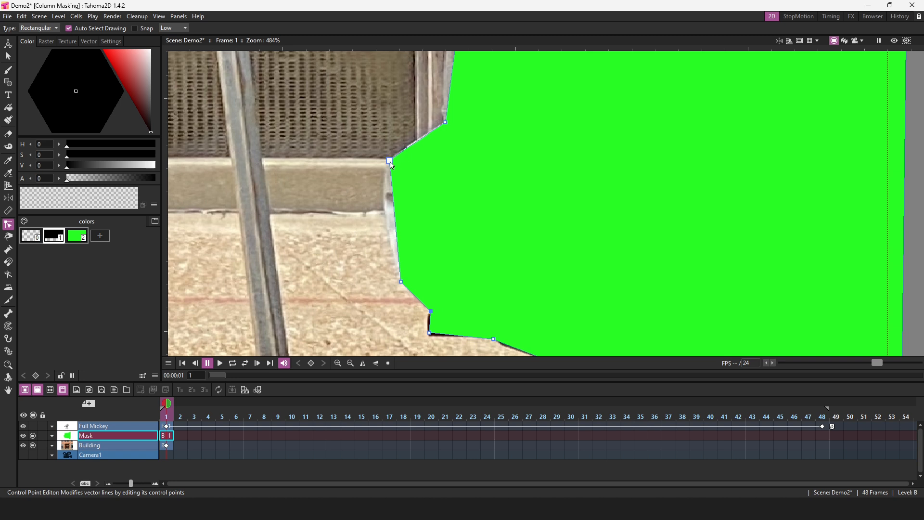
{"action": "right_click", "coordinate": [389, 163]}
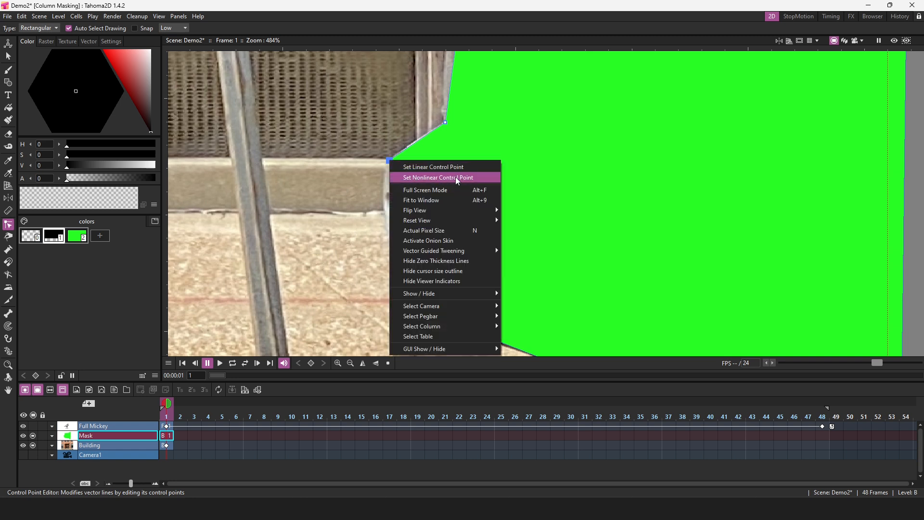
{"action": "left_click", "coordinate": [436, 177]}
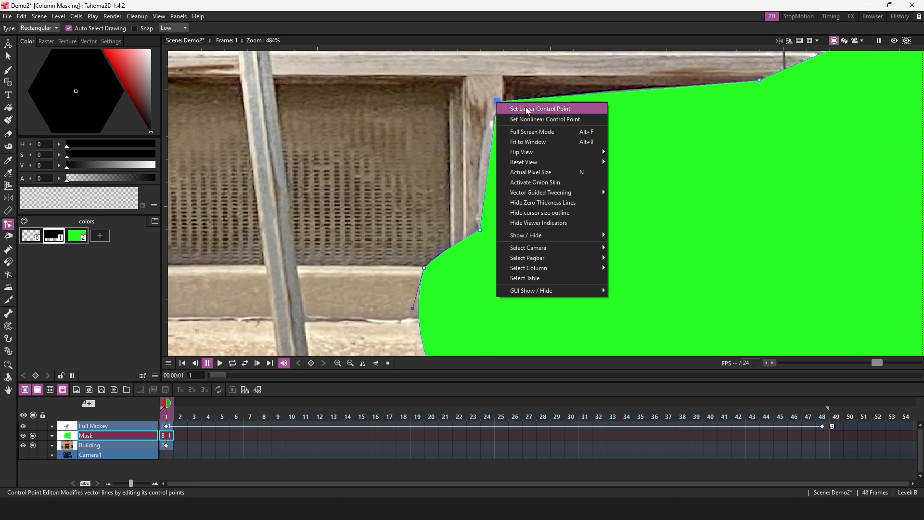
{"action": "left_click", "coordinate": [537, 108]}
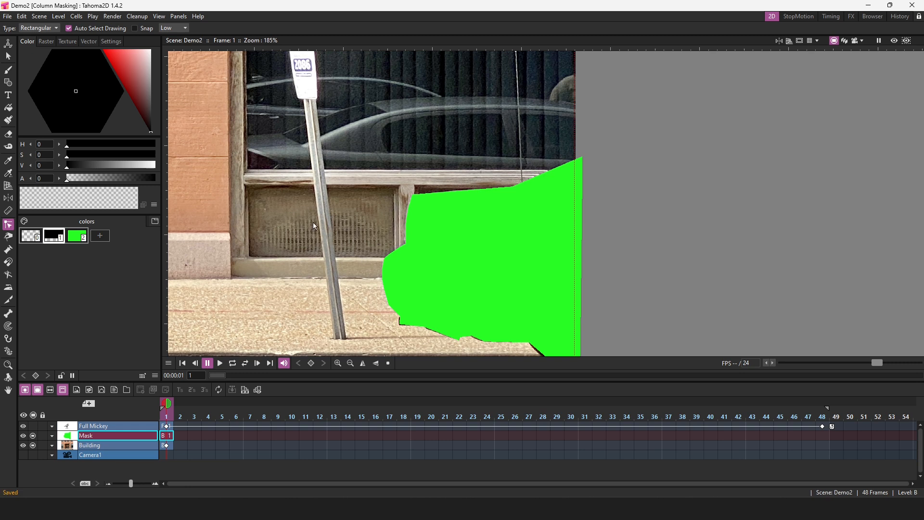
Draw a polyline around the leaning sign pole and fill it bright green
{"action": "left_click", "coordinate": [8, 82]}
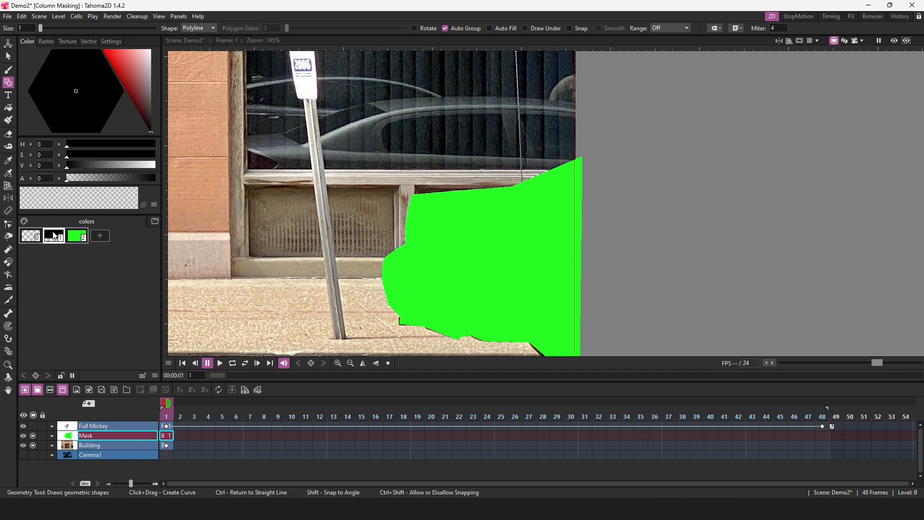
{"action": "left_click", "coordinate": [76, 178]}
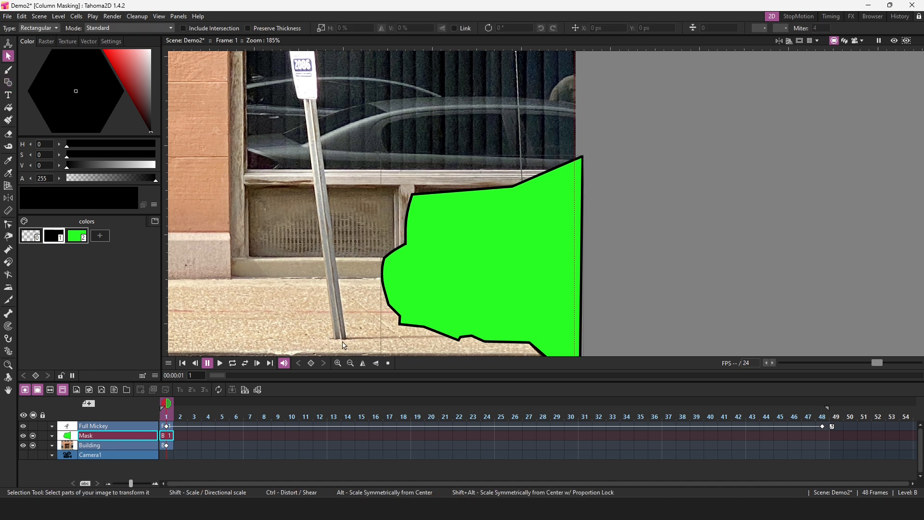
{"action": "left_click", "coordinate": [8, 82]}
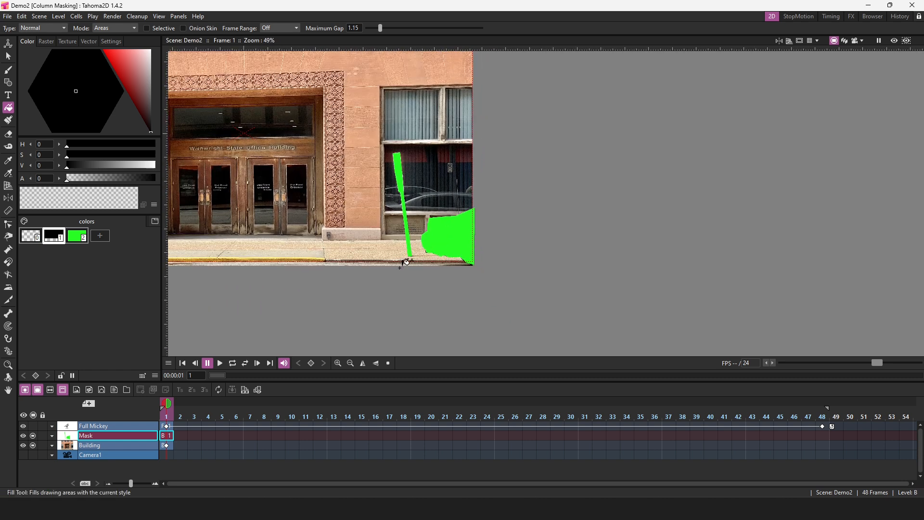
{"action": "left_click", "coordinate": [51, 435]}
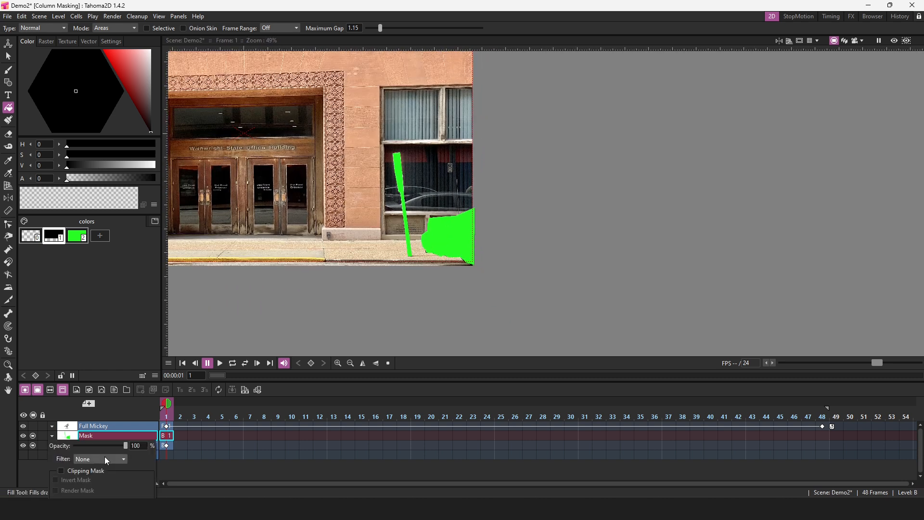
{"action": "left_click", "coordinate": [55, 470]}
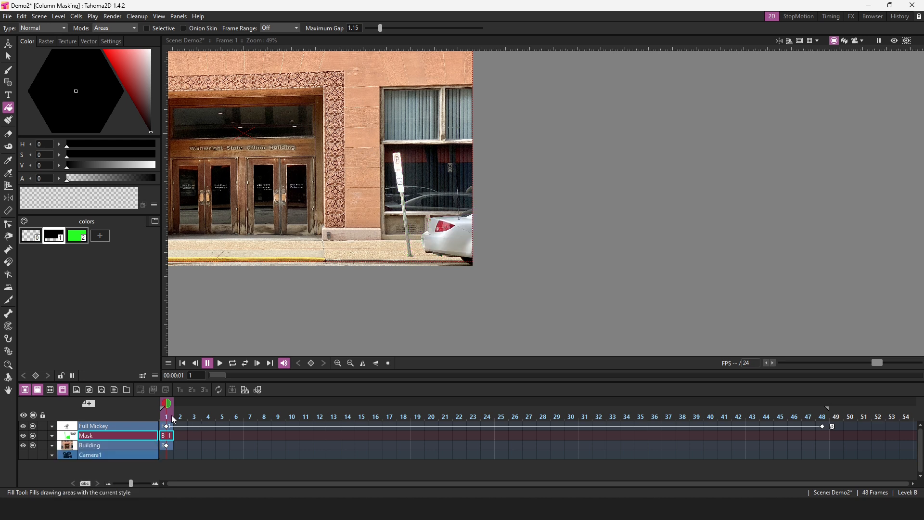
{"action": "left_click", "coordinate": [264, 403]}
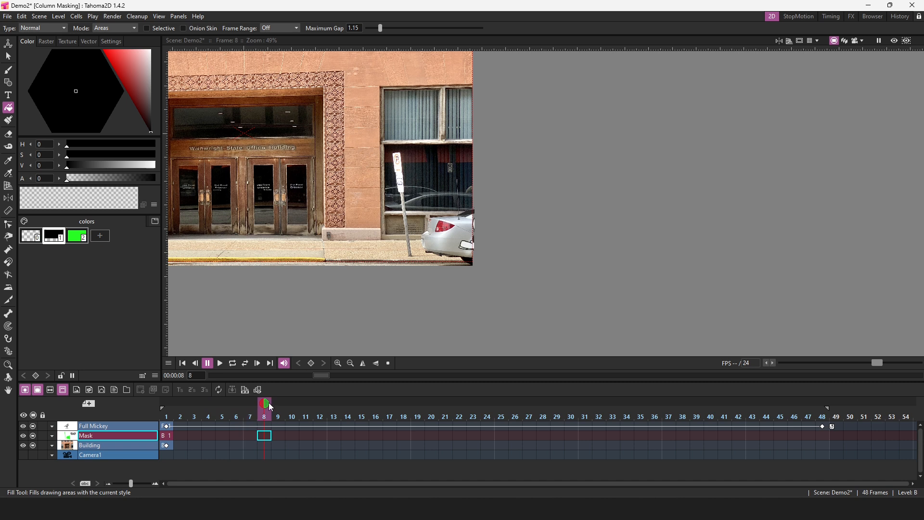
{"action": "left_click", "coordinate": [347, 403]}
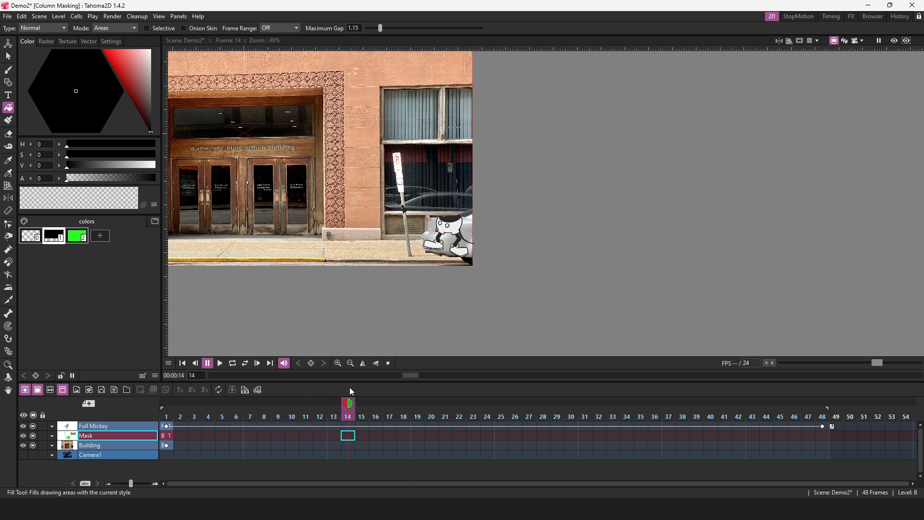
{"action": "left_click", "coordinate": [487, 417]}
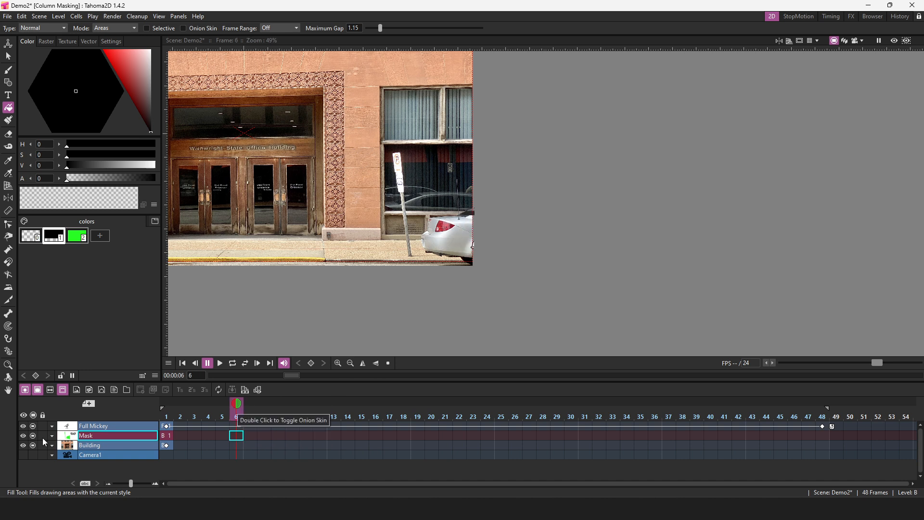
{"action": "left_click", "coordinate": [52, 435]}
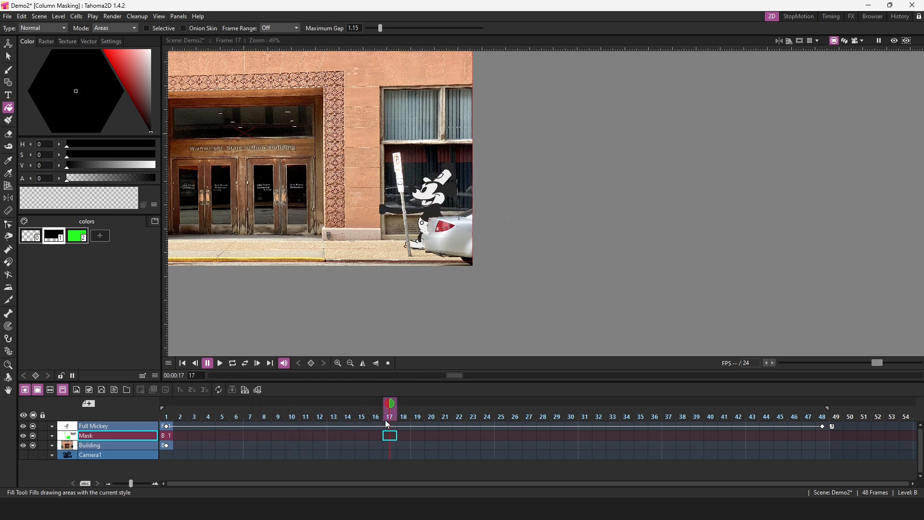
{"action": "left_click", "coordinate": [444, 403]}
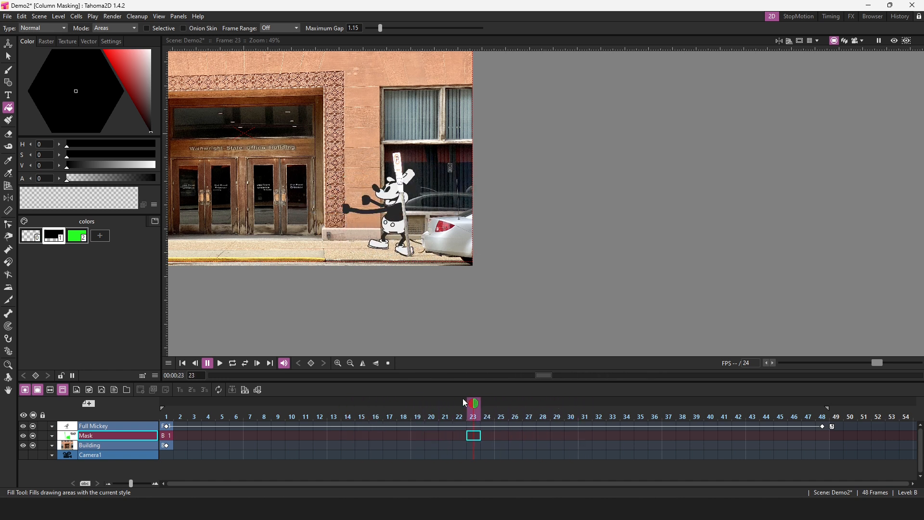
{"action": "left_click", "coordinate": [444, 404]}
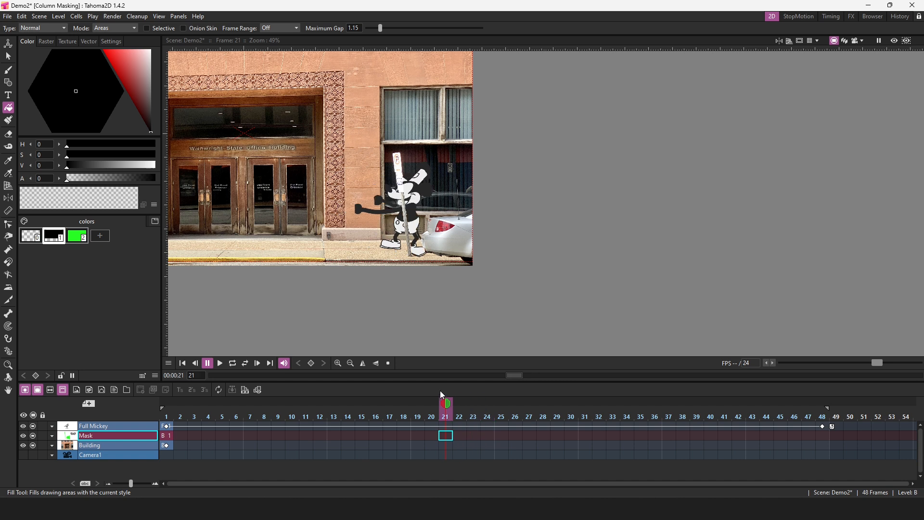
{"action": "left_click", "coordinate": [220, 362]}
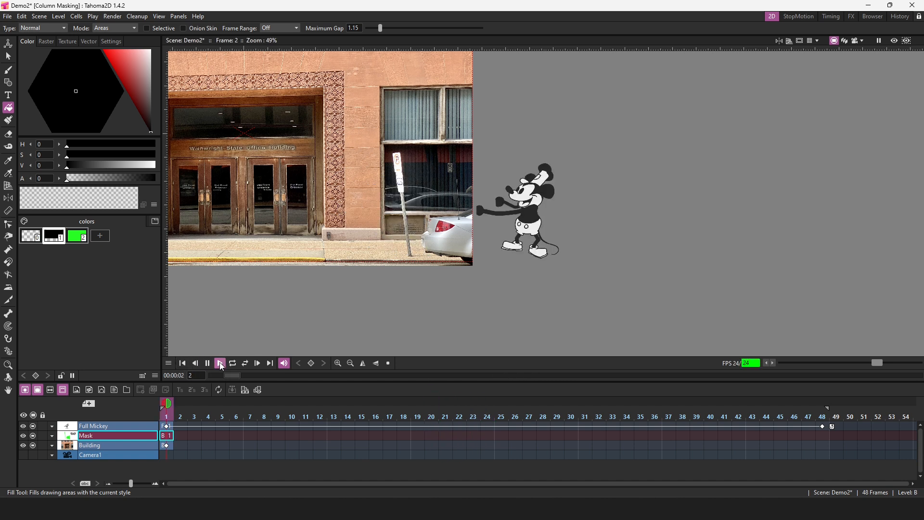
{"action": "left_click", "coordinate": [219, 362]}
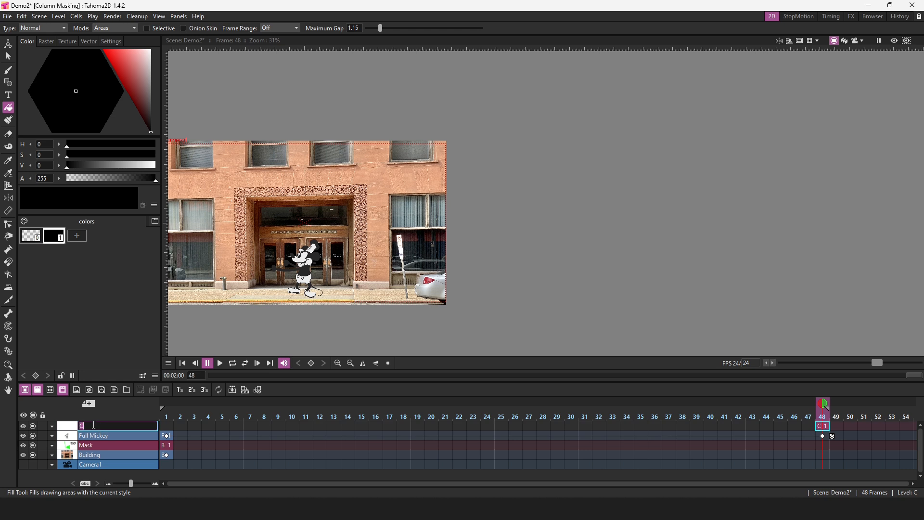
Rename the column Mask2, trace a rectangle around the upper-right window and add a cyan fill style
{"action": "type", "text": "Mask2"}
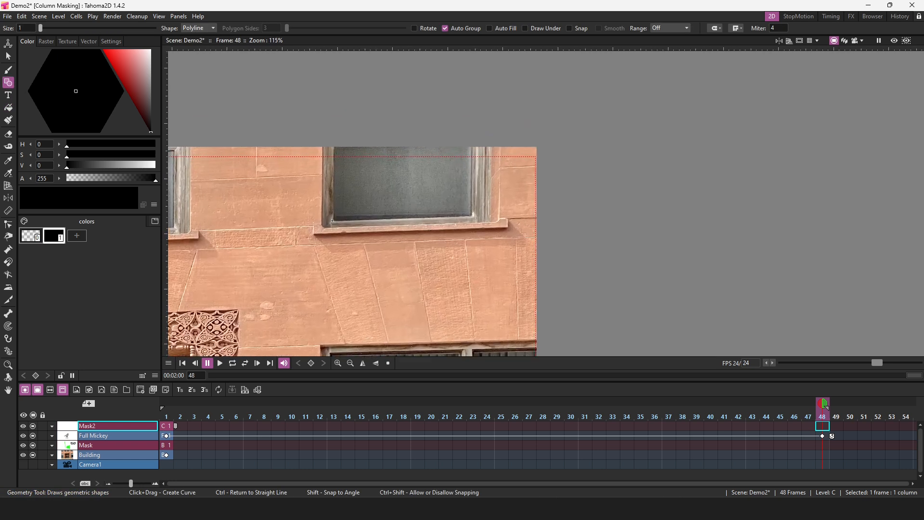
{"action": "left_click_drag", "start_coordinate": [334, 221], "coordinate": [474, 144]}
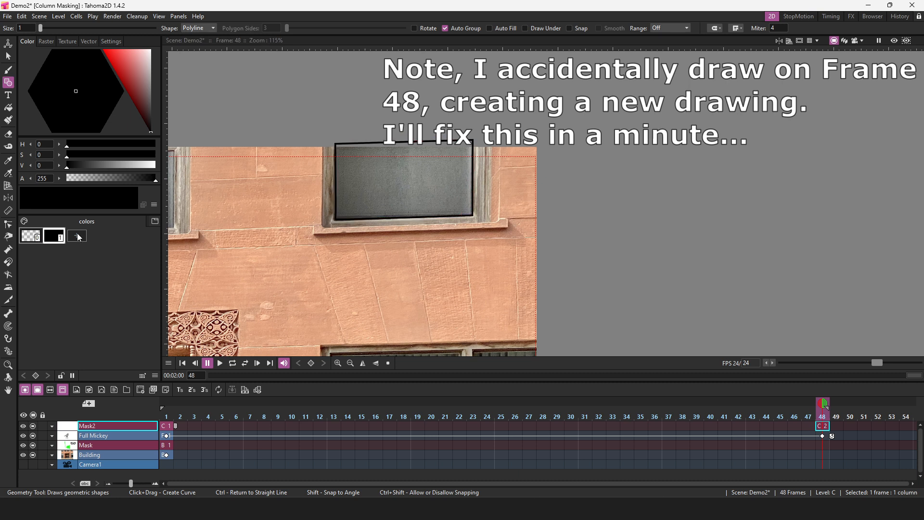
{"action": "left_click", "coordinate": [100, 236]}
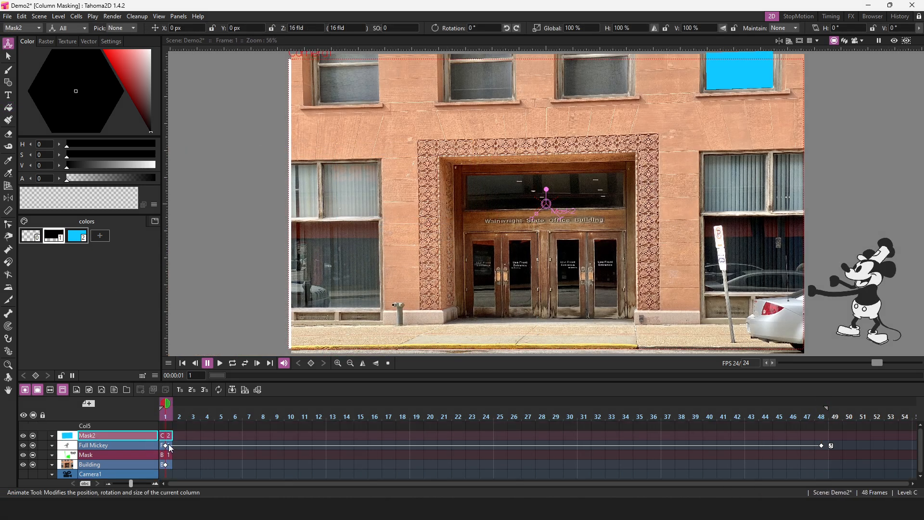
Duplicate the Full Mickey column at 38% scale, place it below the upper-right window and key frames 19 and 35
{"action": "left_click", "coordinate": [95, 444]}
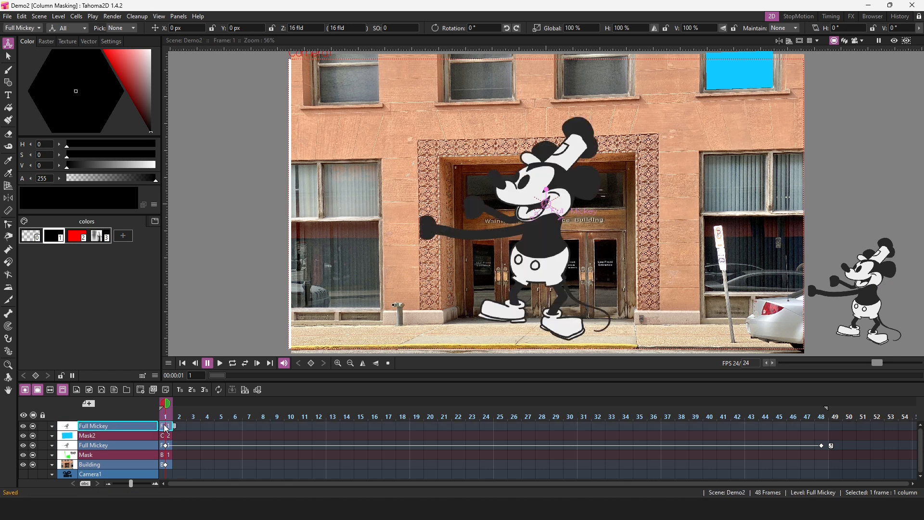
{"action": "left_click", "coordinate": [8, 56]}
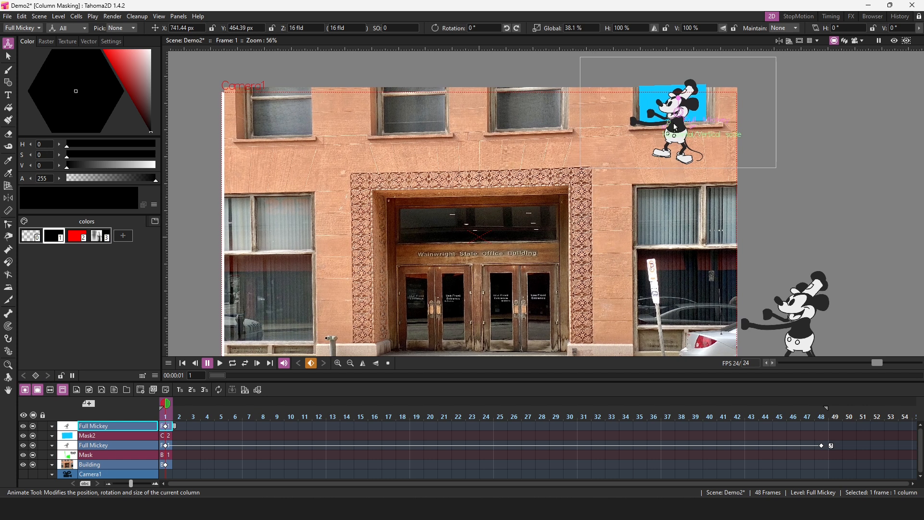
{"action": "left_click_drag", "start_coordinate": [675, 127], "coordinate": [675, 171]}
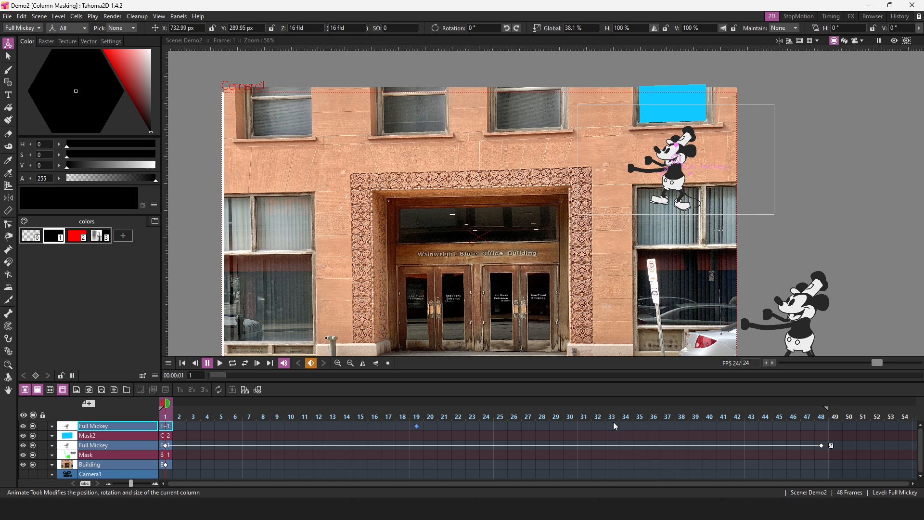
{"action": "left_click", "coordinate": [639, 415]}
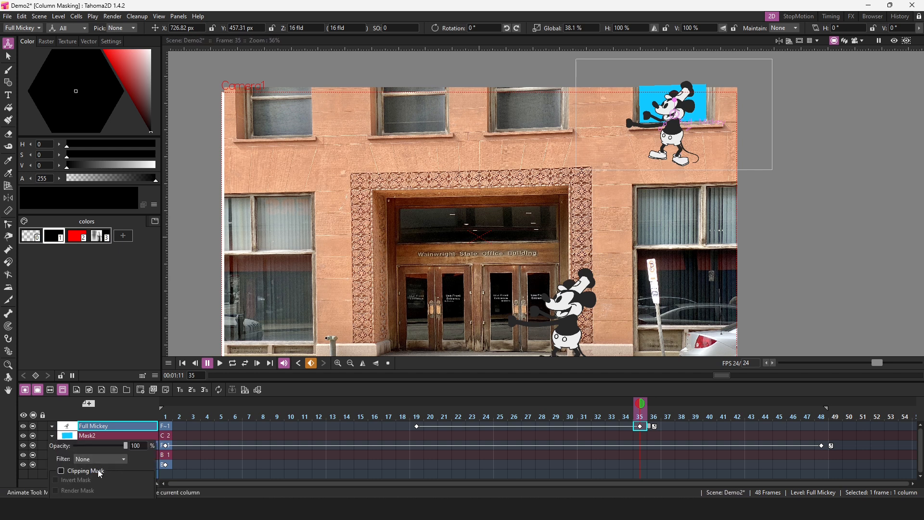
Enable Clipping Mask and Render Mask on the Mask2 column so the small Mickey shows only inside the window
{"action": "left_click", "coordinate": [60, 471]}
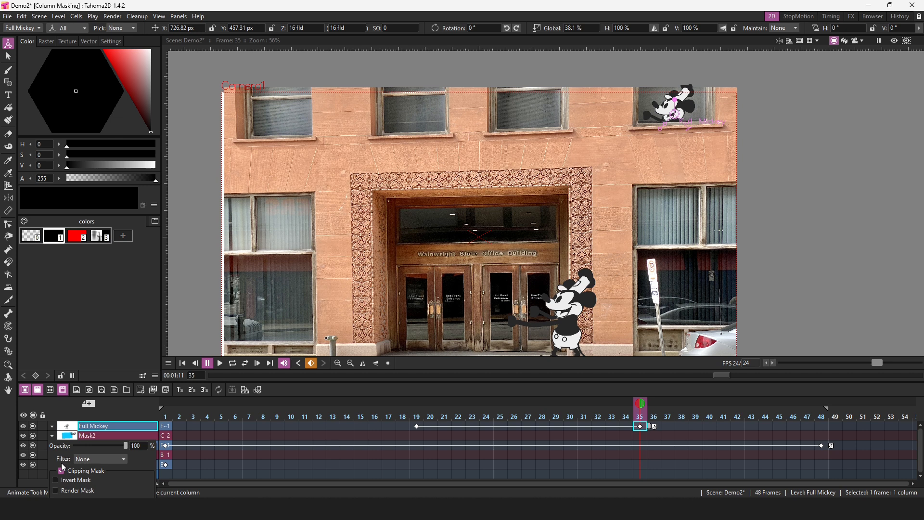
{"action": "left_click", "coordinate": [55, 470]}
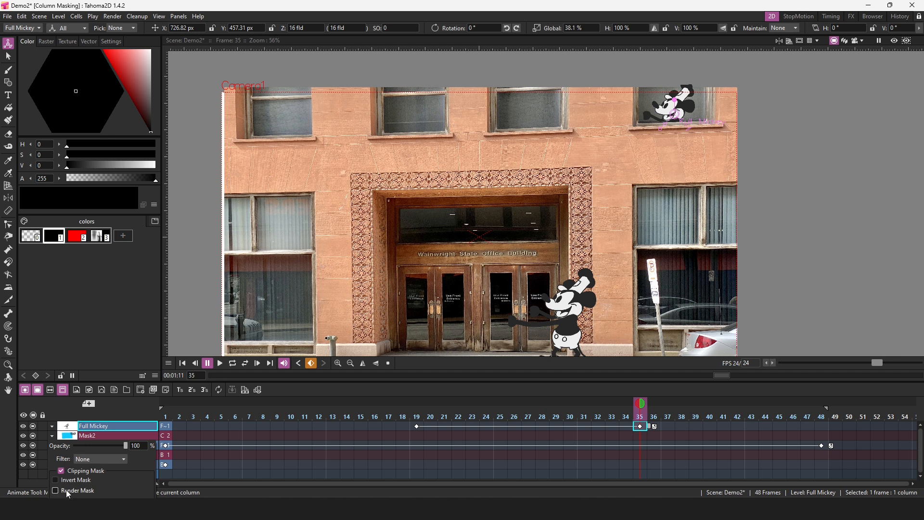
{"action": "left_click", "coordinate": [55, 491]}
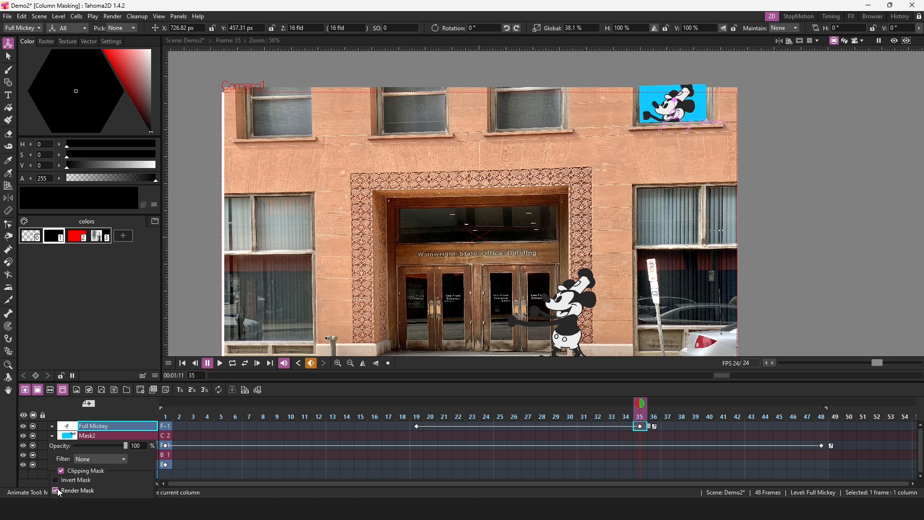
{"action": "left_click", "coordinate": [56, 491]}
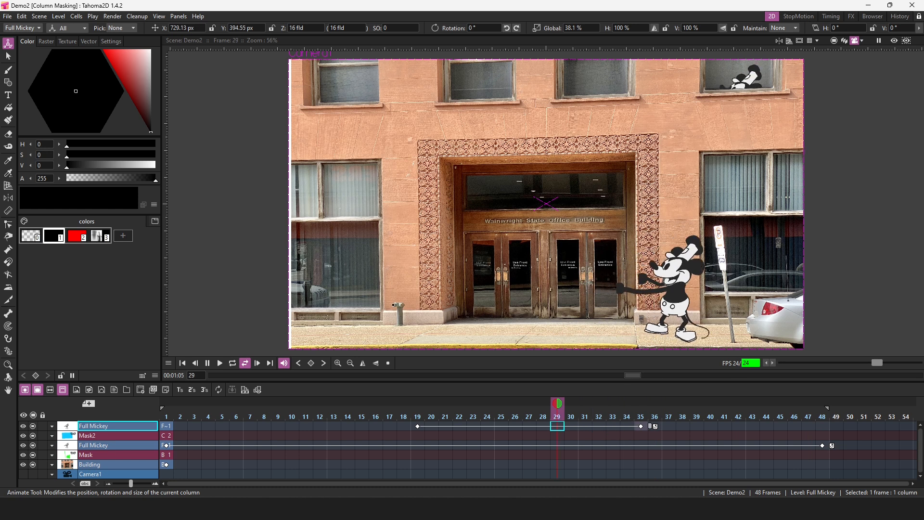
{"action": "left_click", "coordinate": [446, 403]}
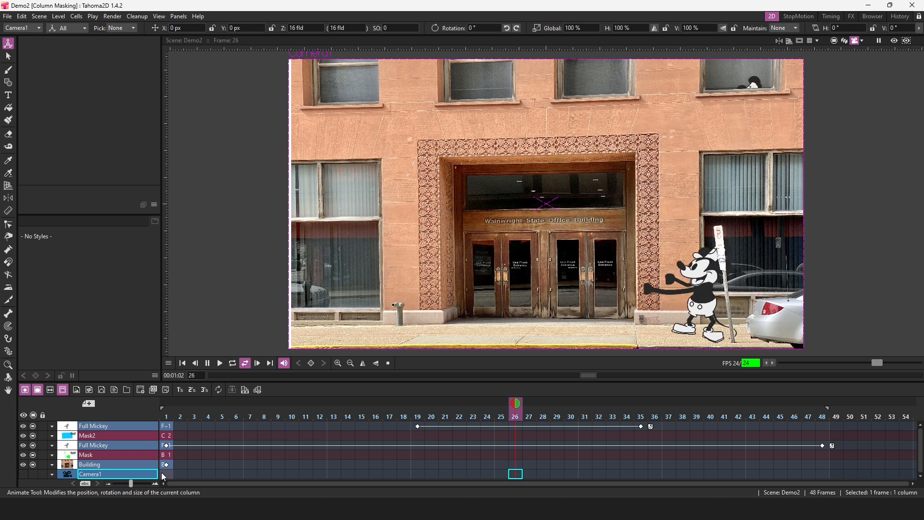
{"action": "left_click", "coordinate": [459, 405]}
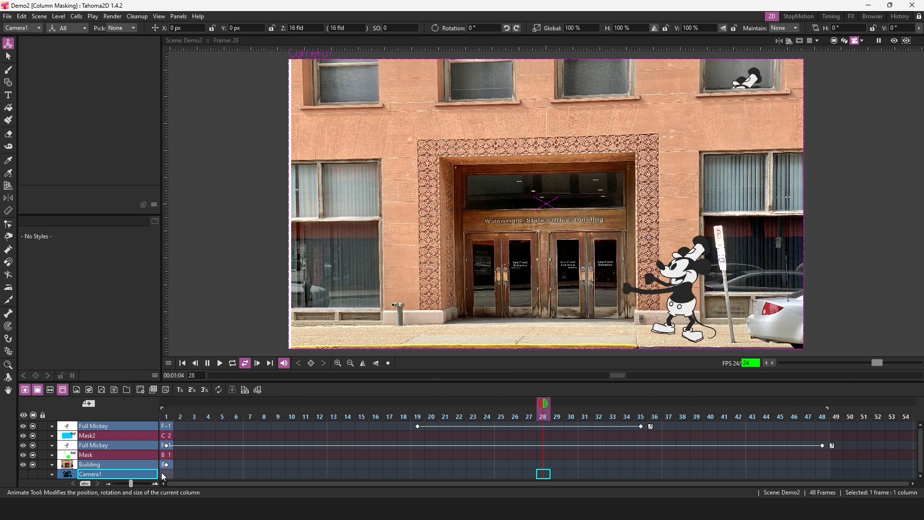
{"action": "left_click", "coordinate": [431, 404]}
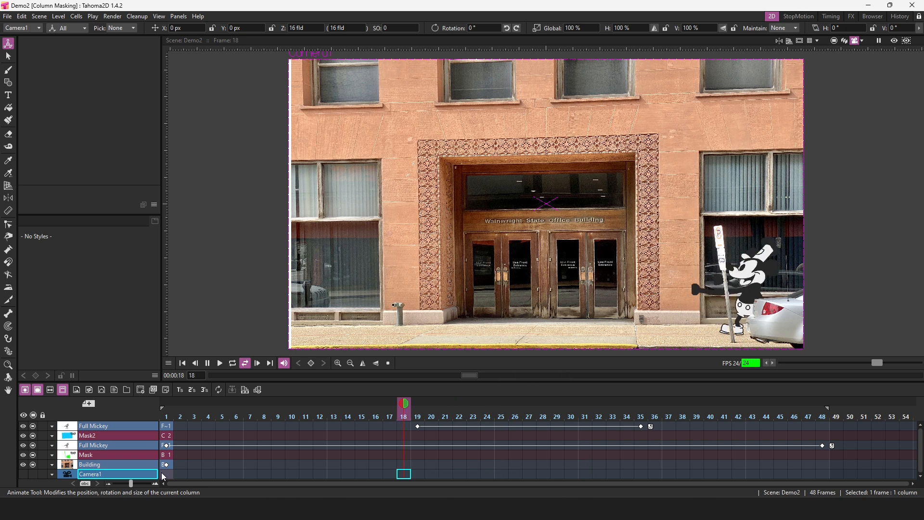
{"action": "left_click", "coordinate": [598, 403]}
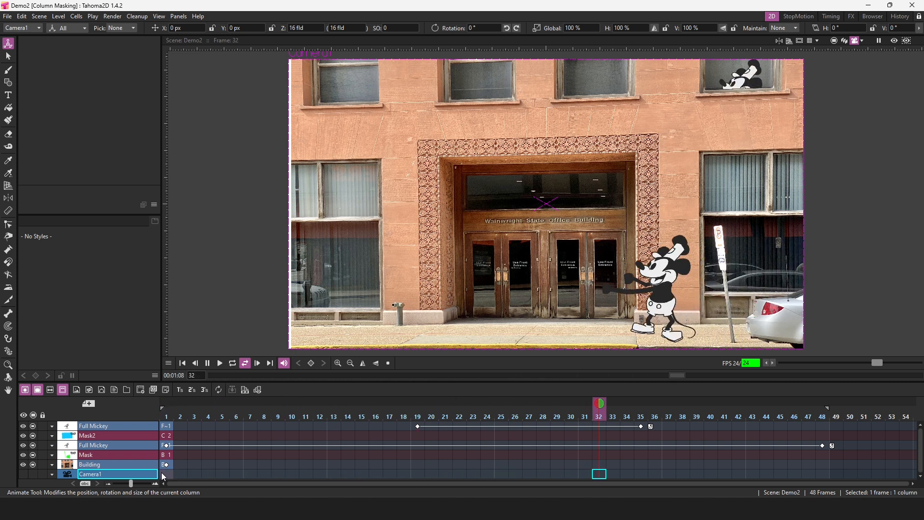
{"action": "left_click", "coordinate": [375, 406]}
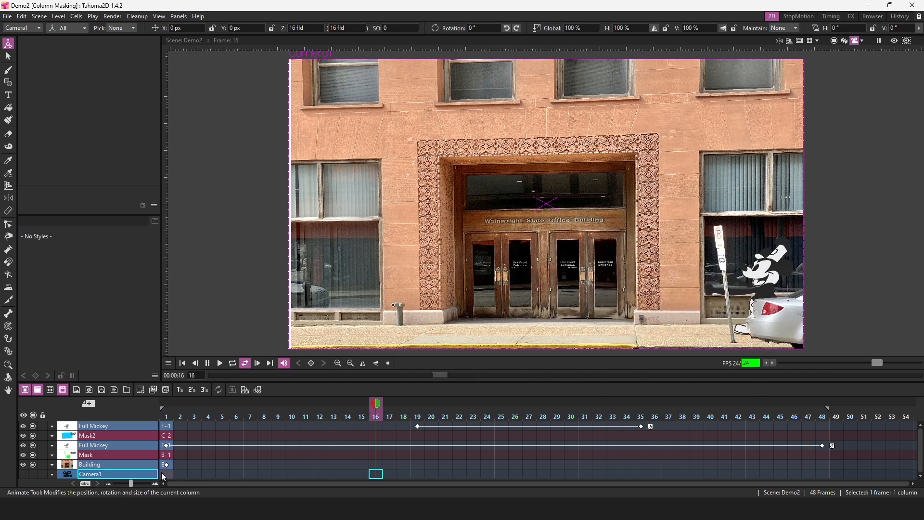
{"action": "left_click", "coordinate": [626, 405]}
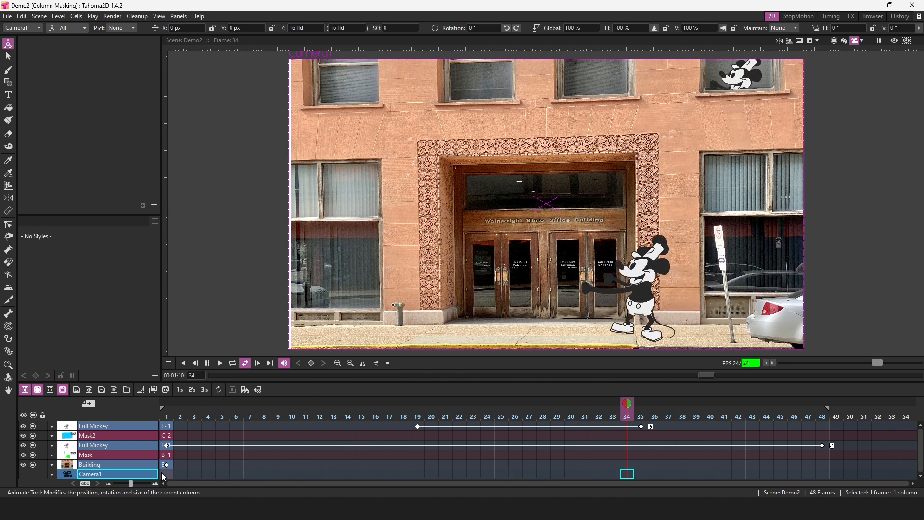
{"action": "left_click", "coordinate": [347, 404]}
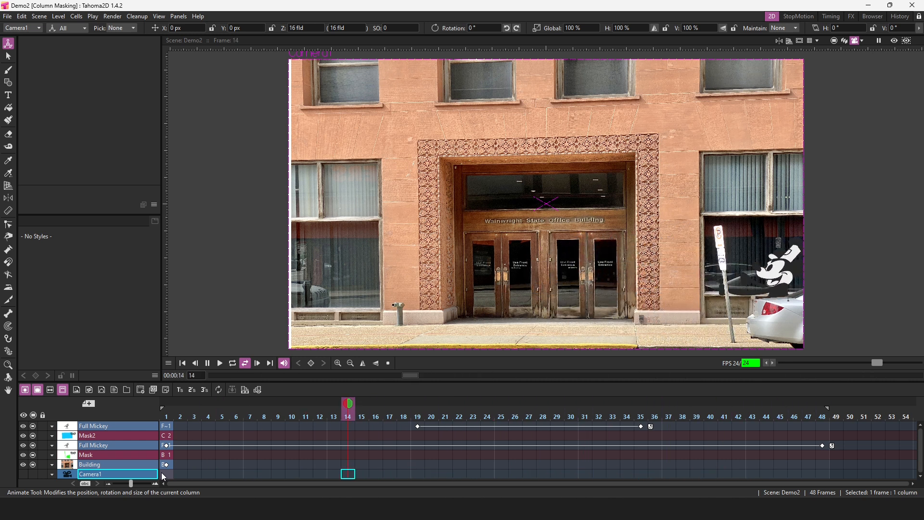
{"action": "left_click", "coordinate": [655, 417]}
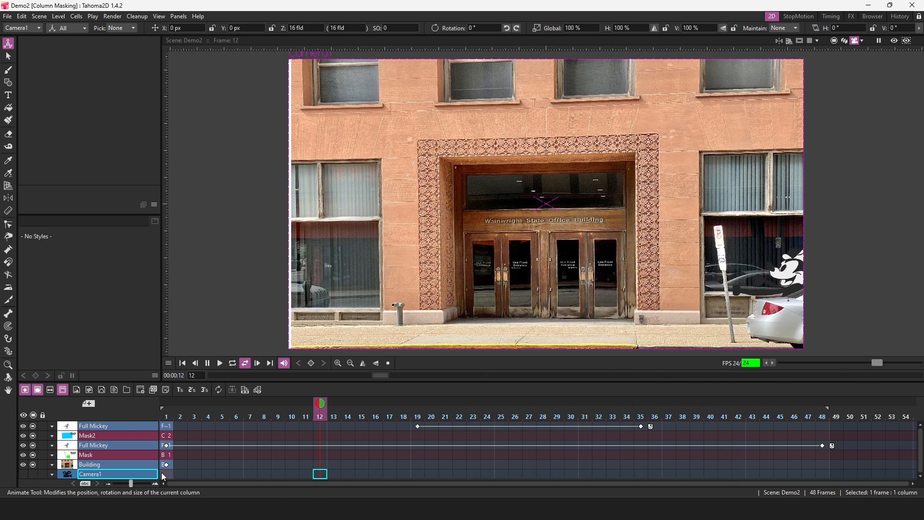
{"action": "left_click", "coordinate": [683, 417]}
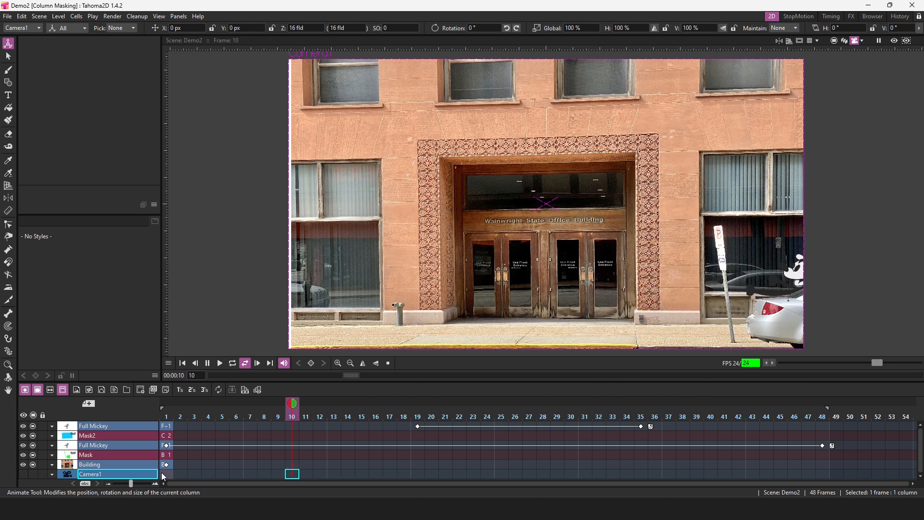
{"action": "left_click", "coordinate": [710, 405]}
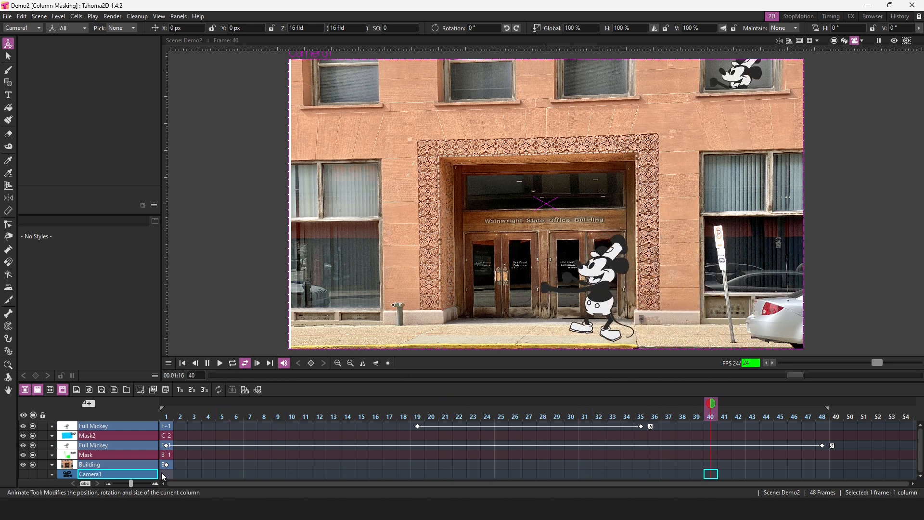